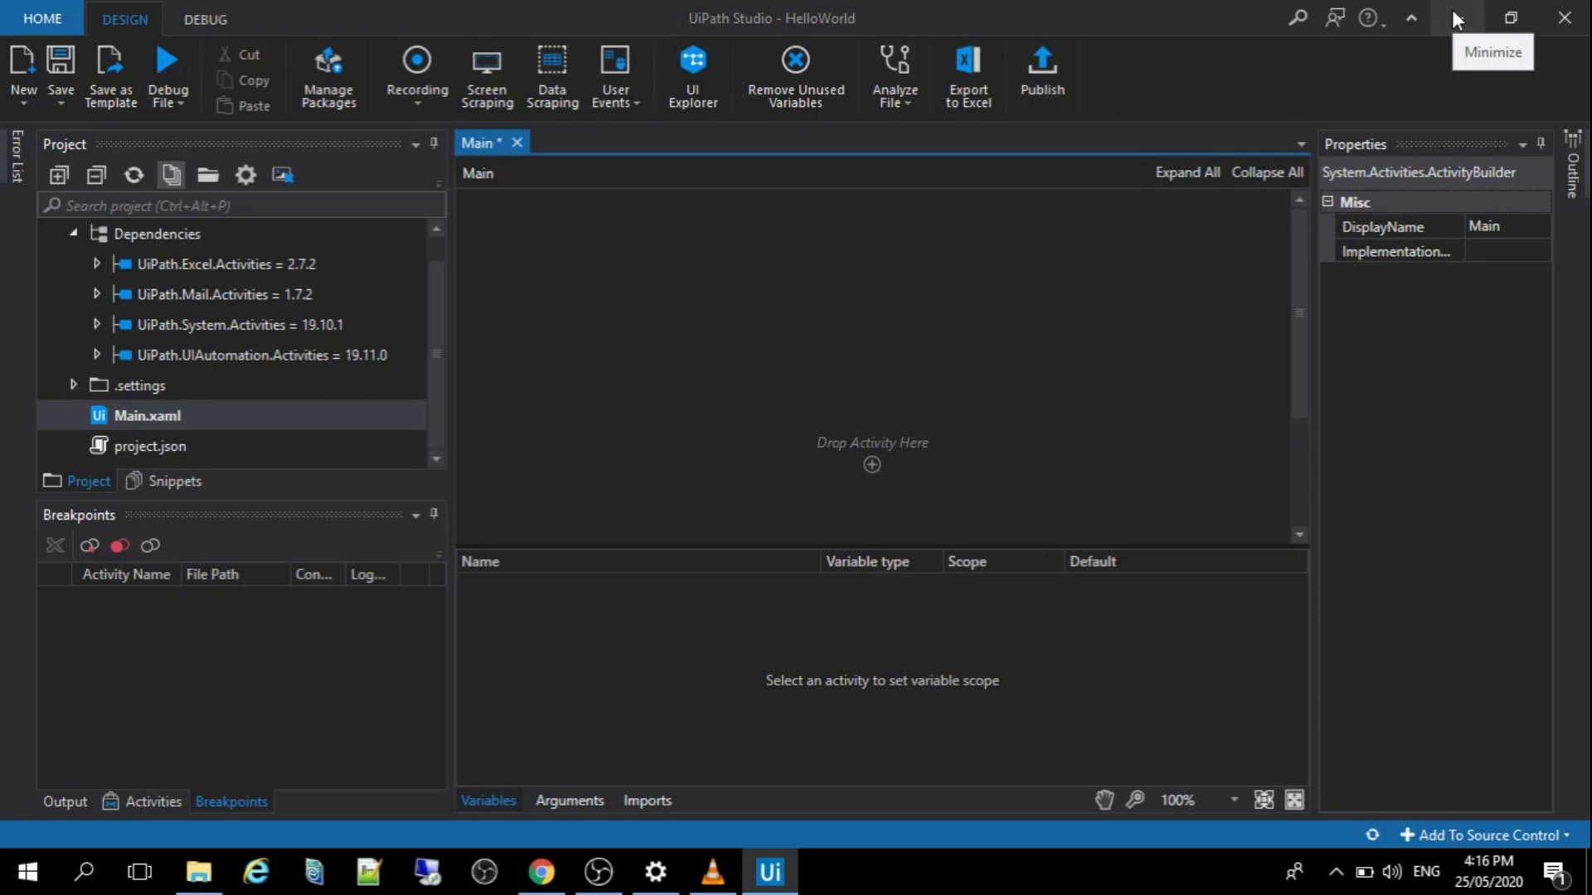
pyautogui.moveTo(871, 452)
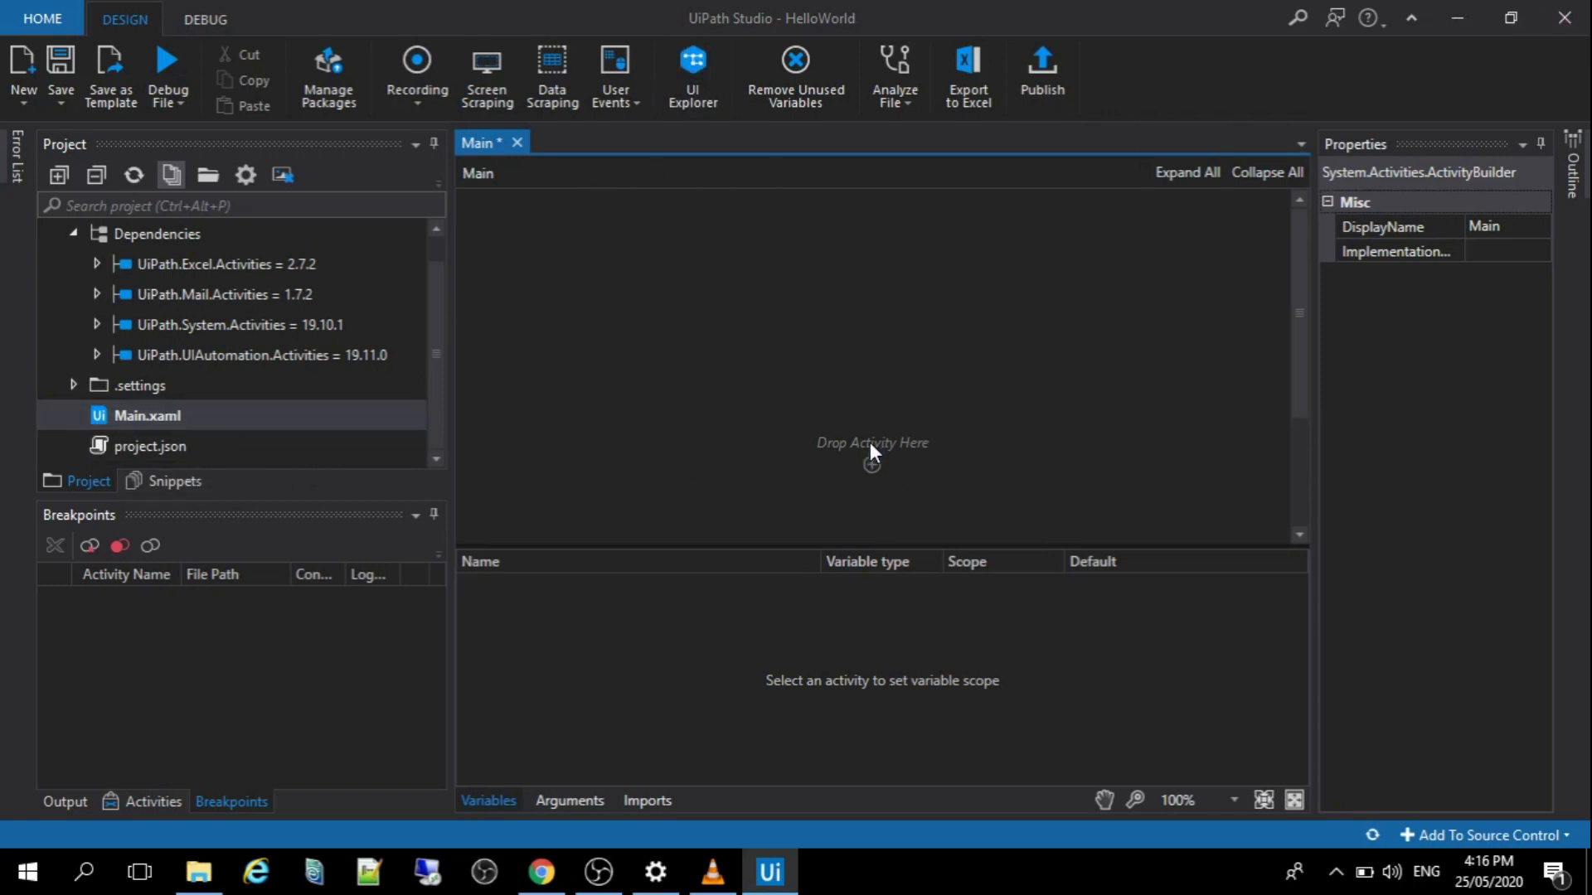
pyautogui.moveTo(869, 466)
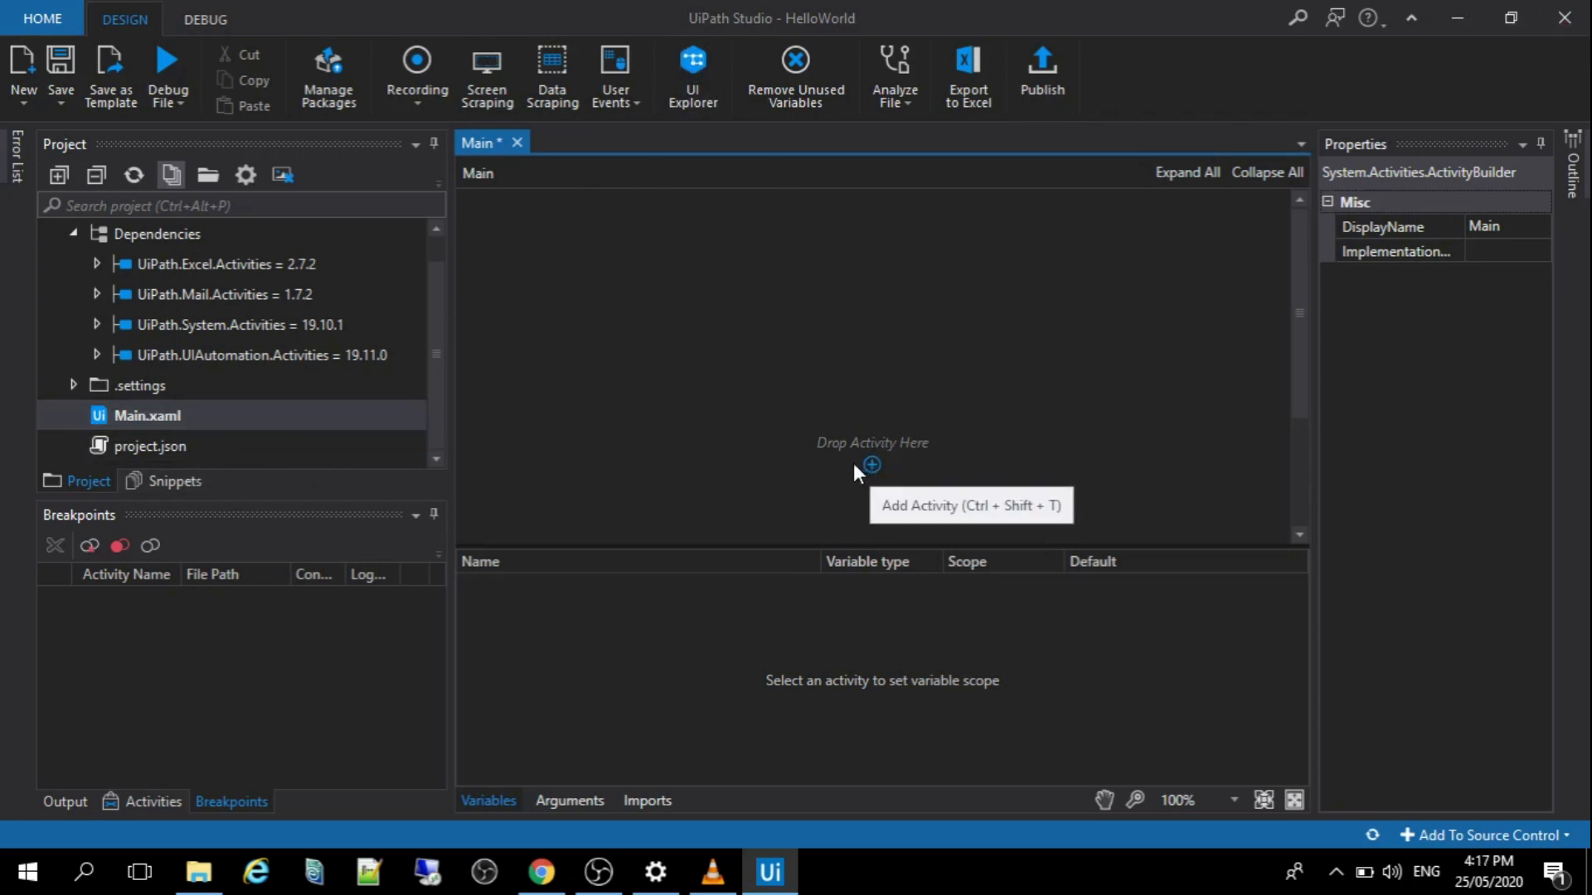
pyautogui.moveTo(901, 434)
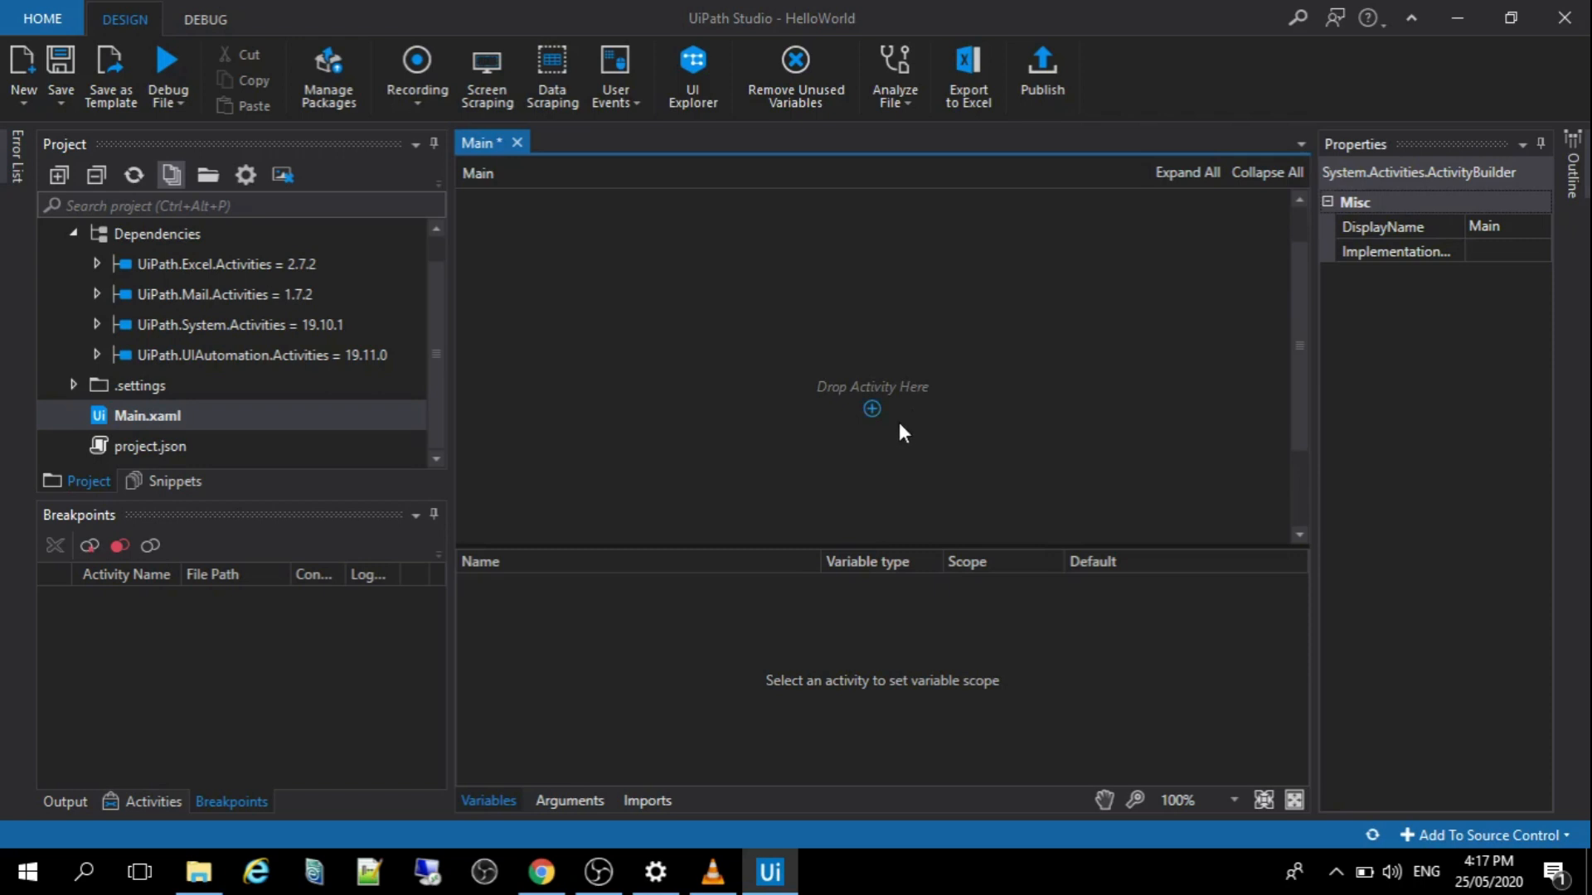
pyautogui.moveTo(871, 408)
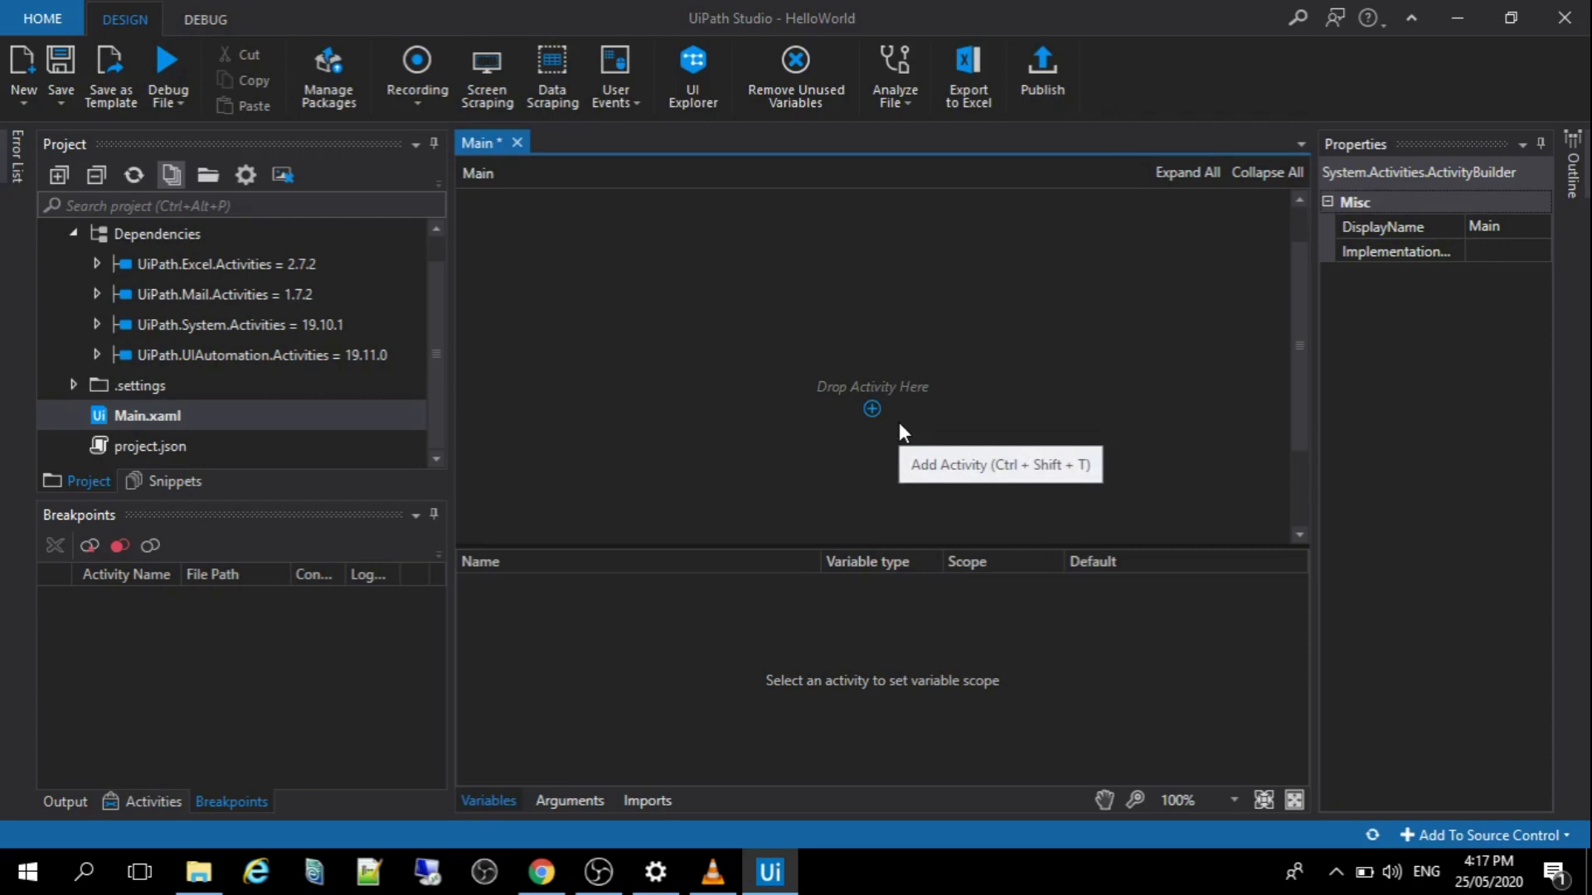
pyautogui.moveTo(876, 420)
pyautogui.write('inp')
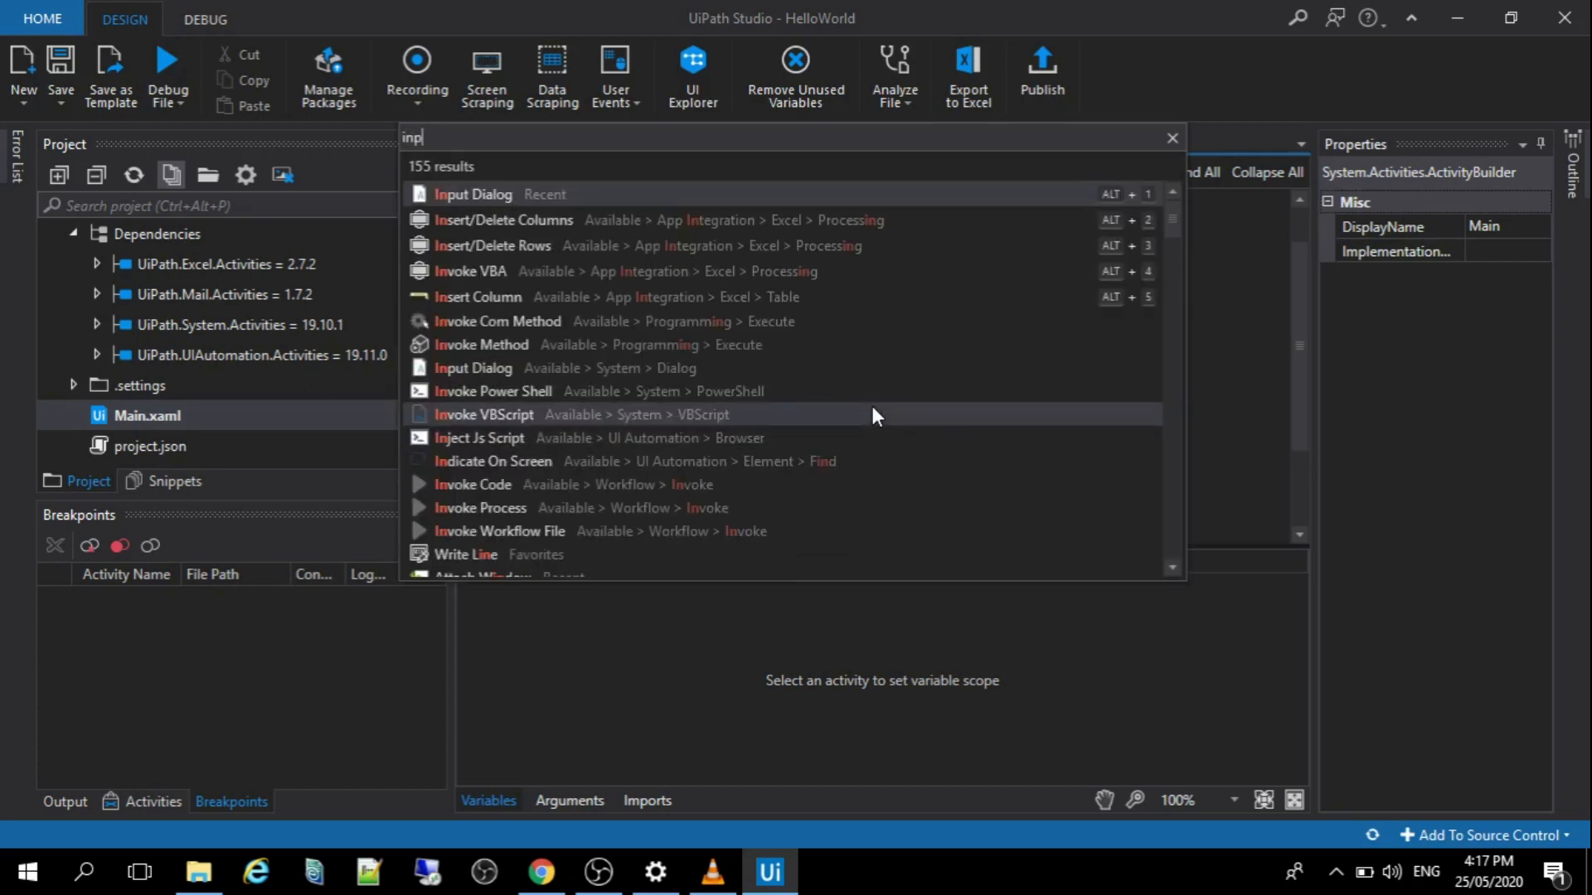
# Add an Input Dialog titled "My First Robot" with an empty "" label.
pyautogui.write('ut')
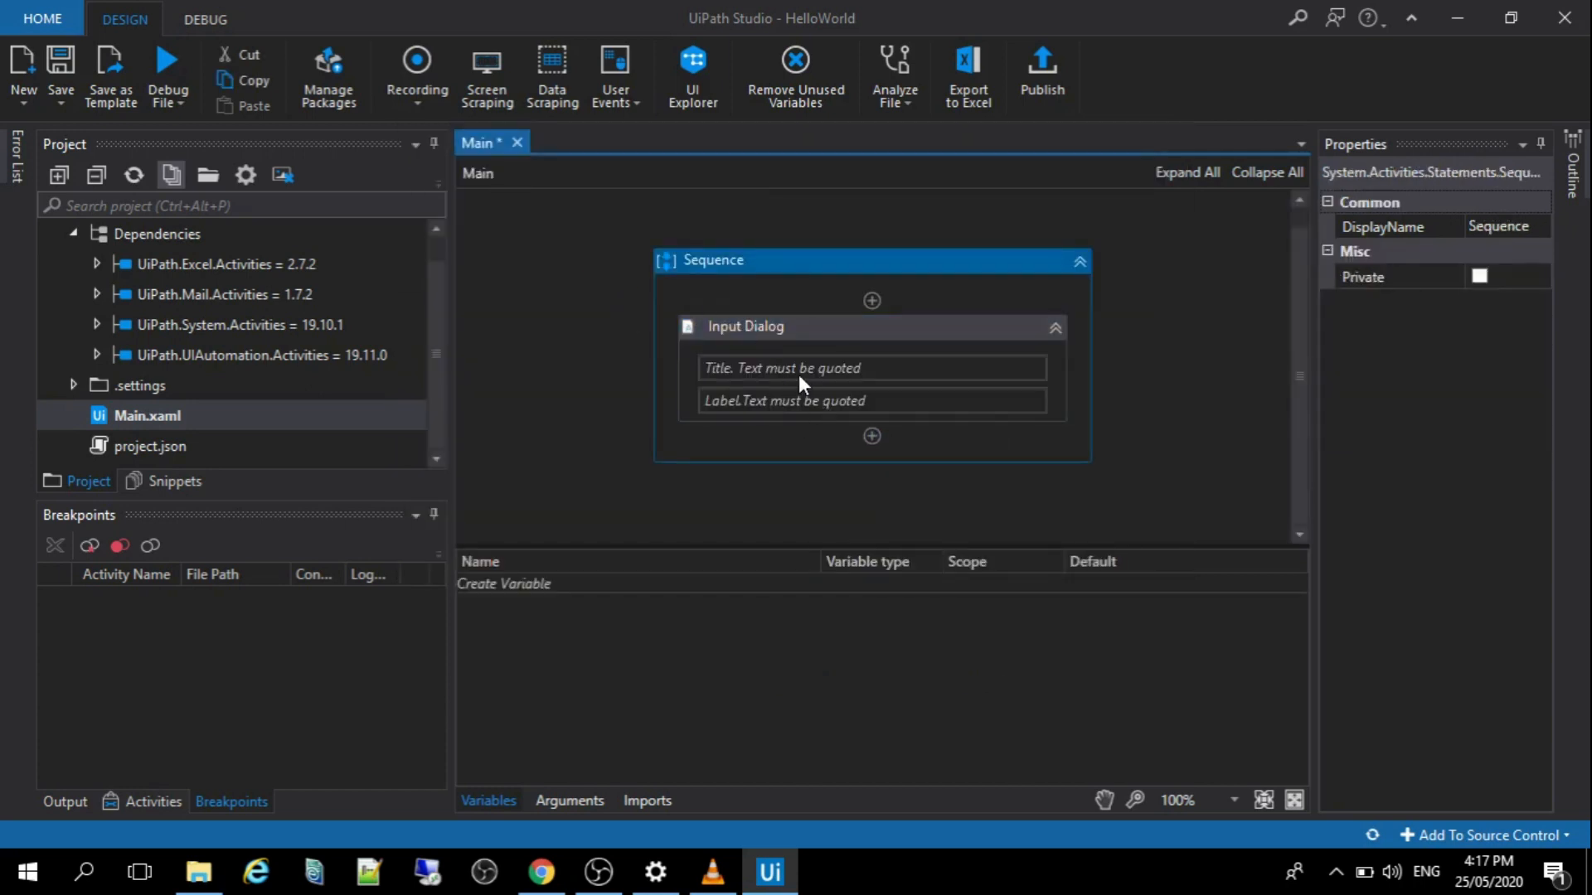
pyautogui.click(870, 326)
pyautogui.write('""')
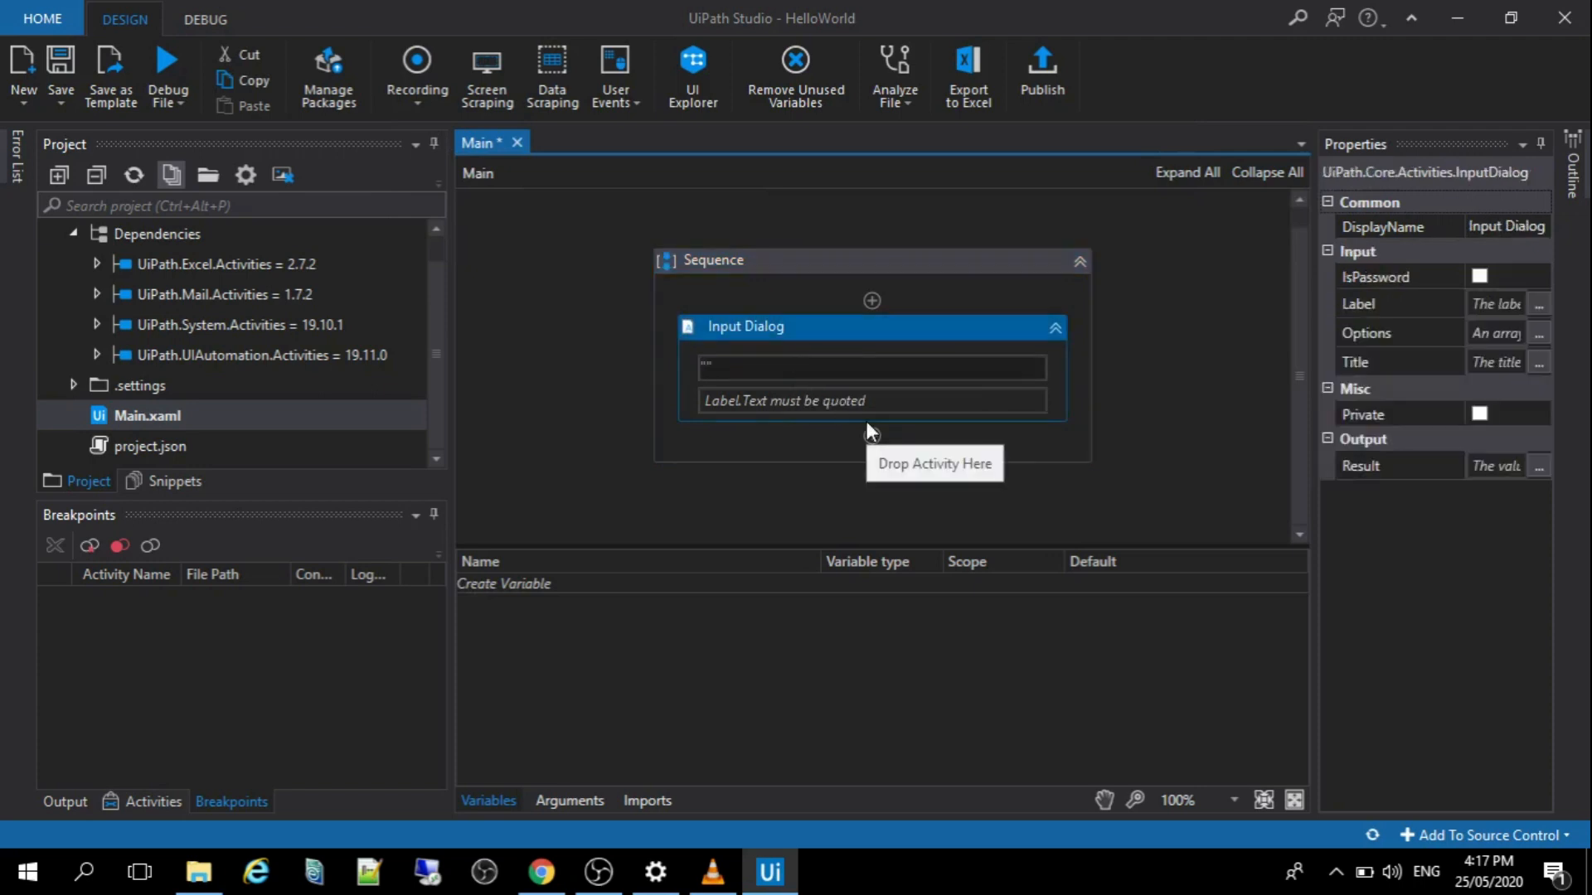
pyautogui.click(871, 366)
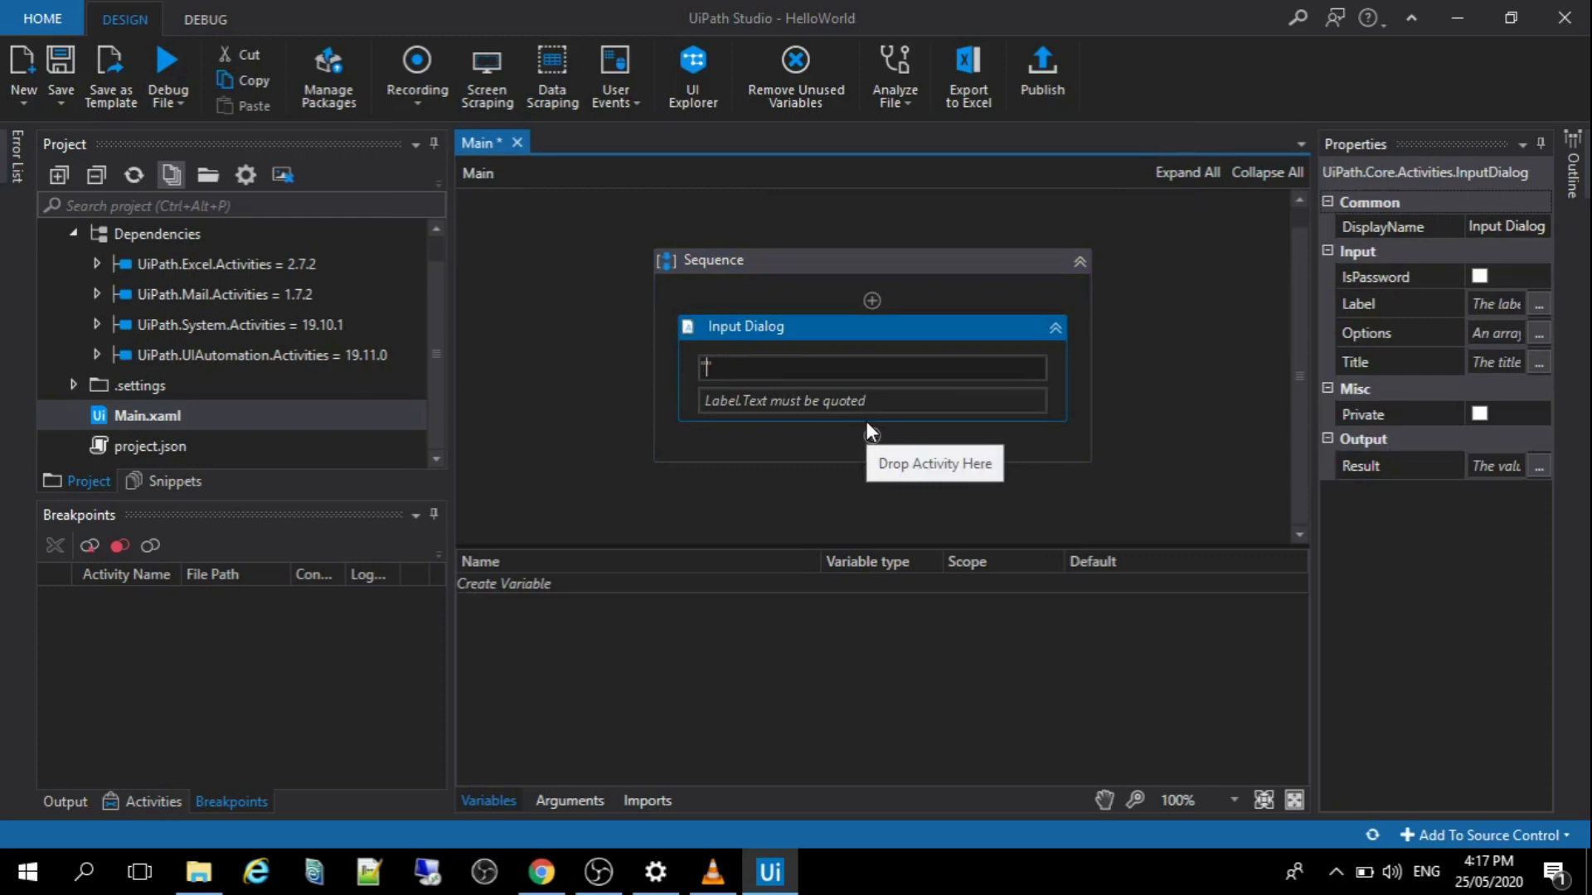
pyautogui.write('"My Fir"')
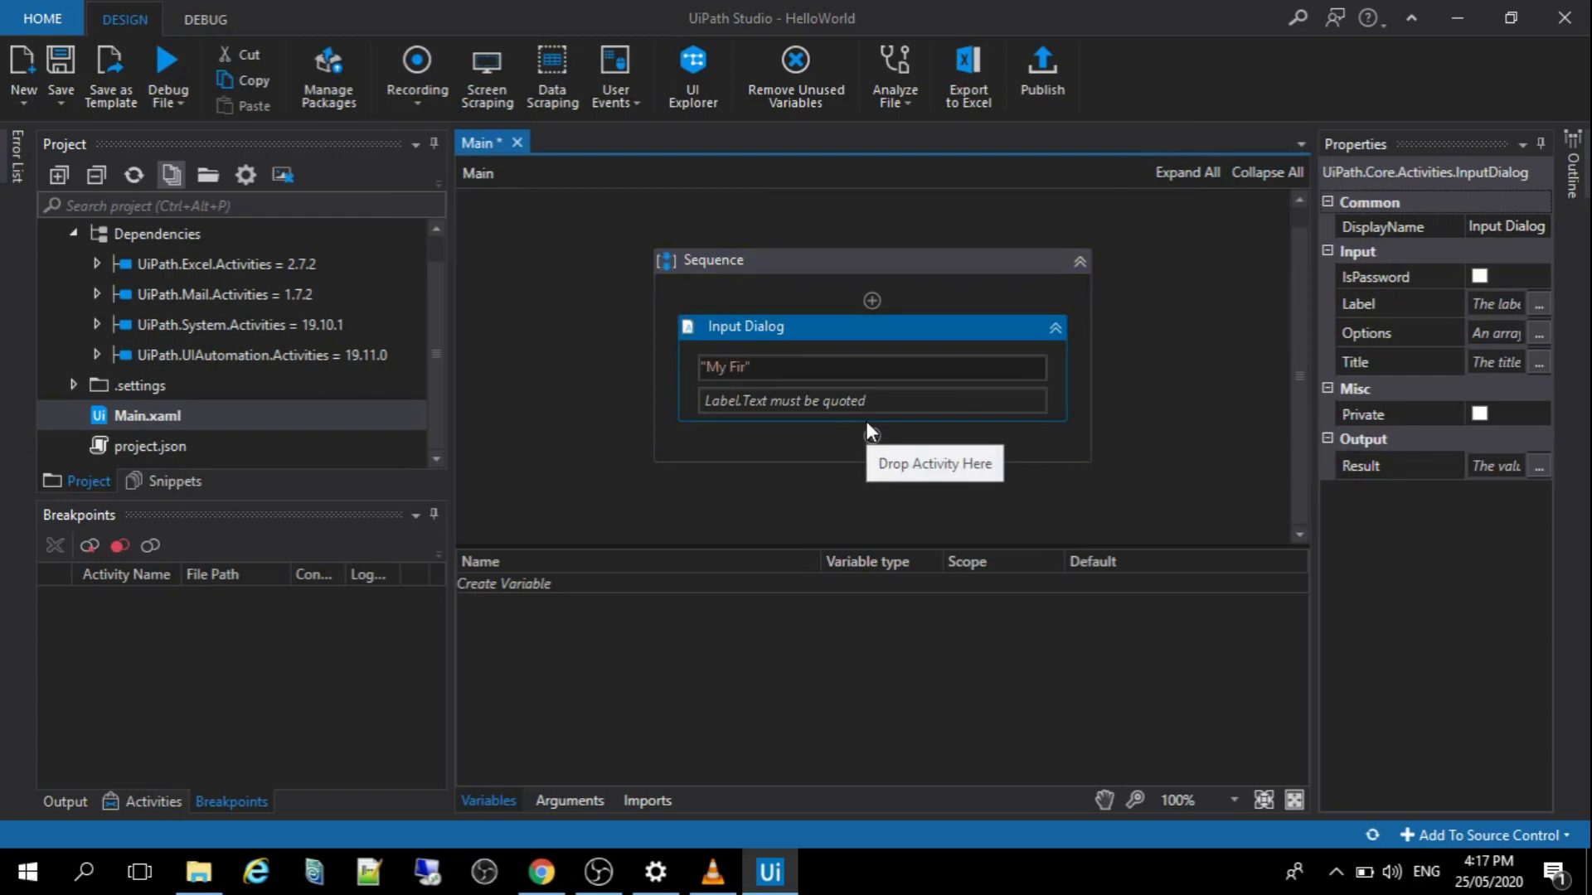
pyautogui.write('st Robot')
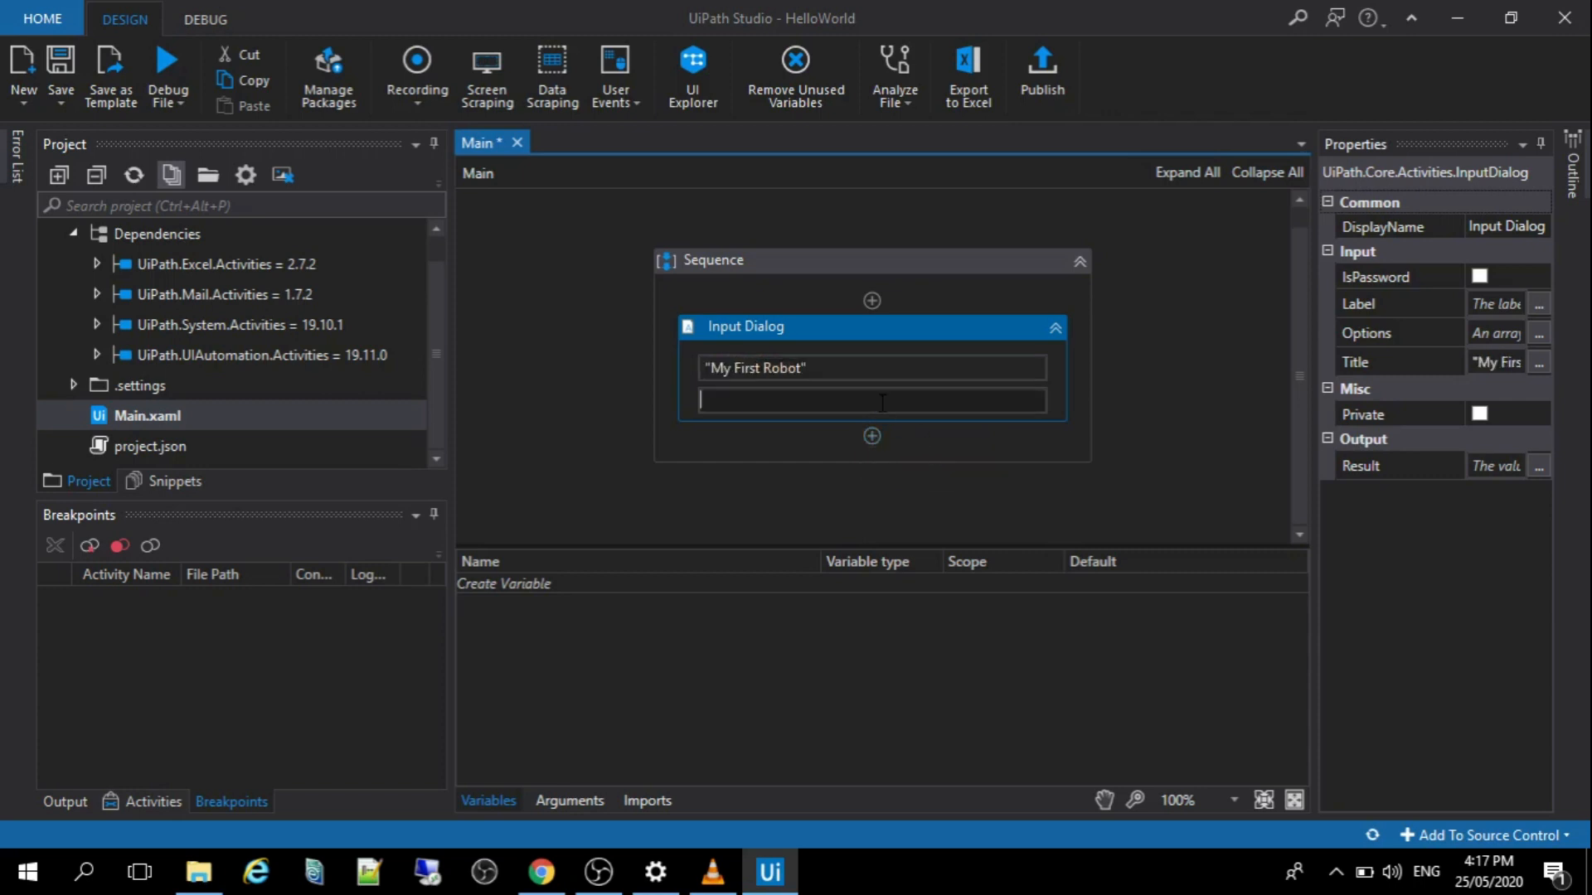
pyautogui.write('""')
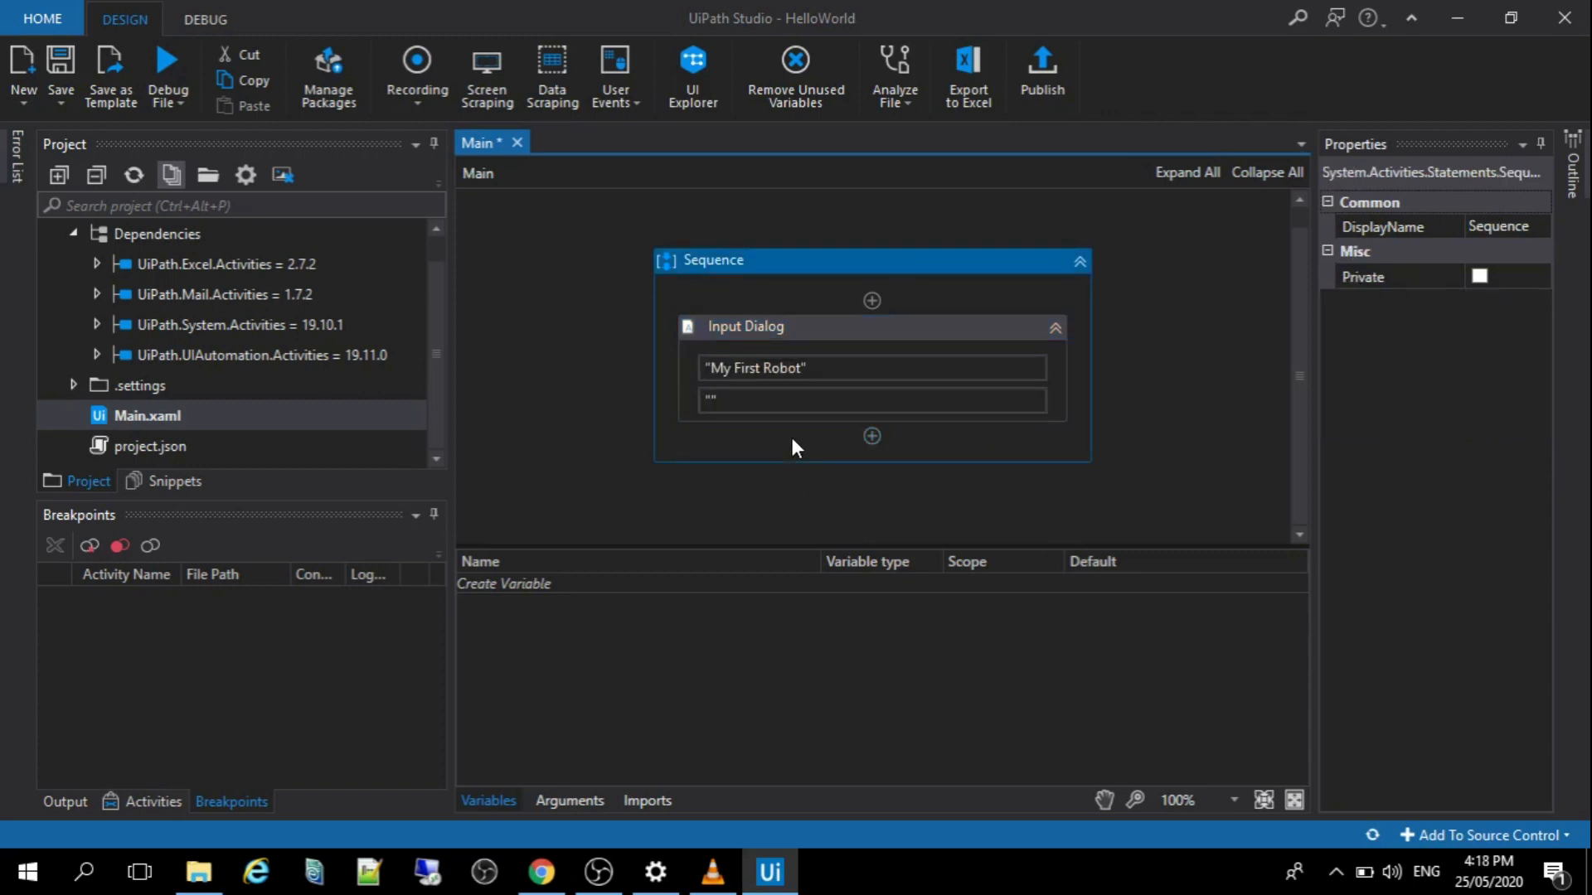
pyautogui.moveTo(983, 338)
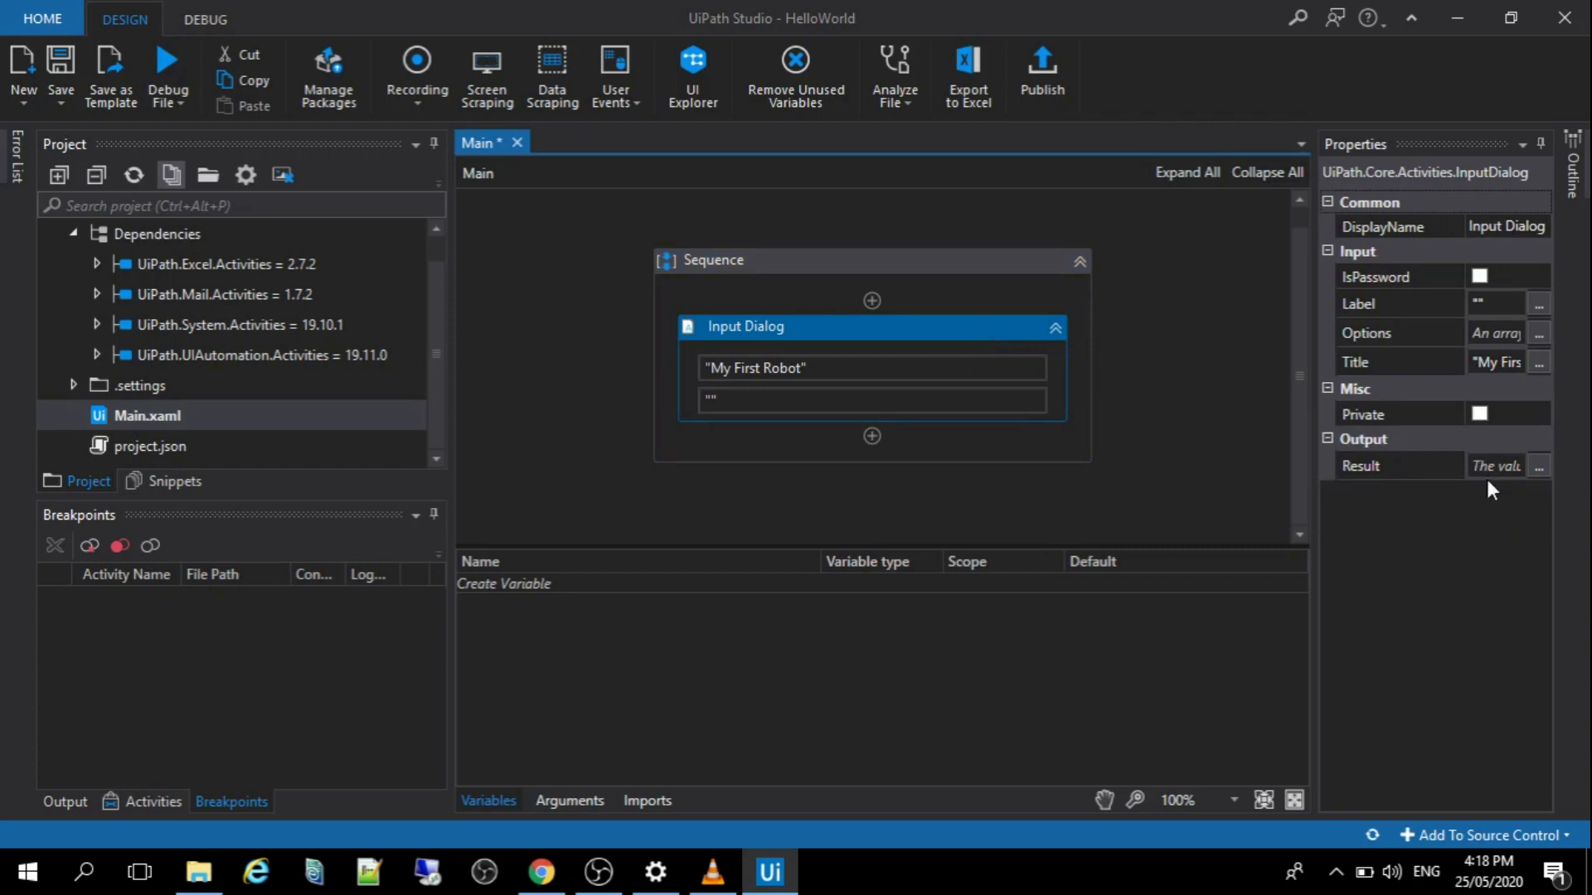
pyautogui.moveTo(1497, 466)
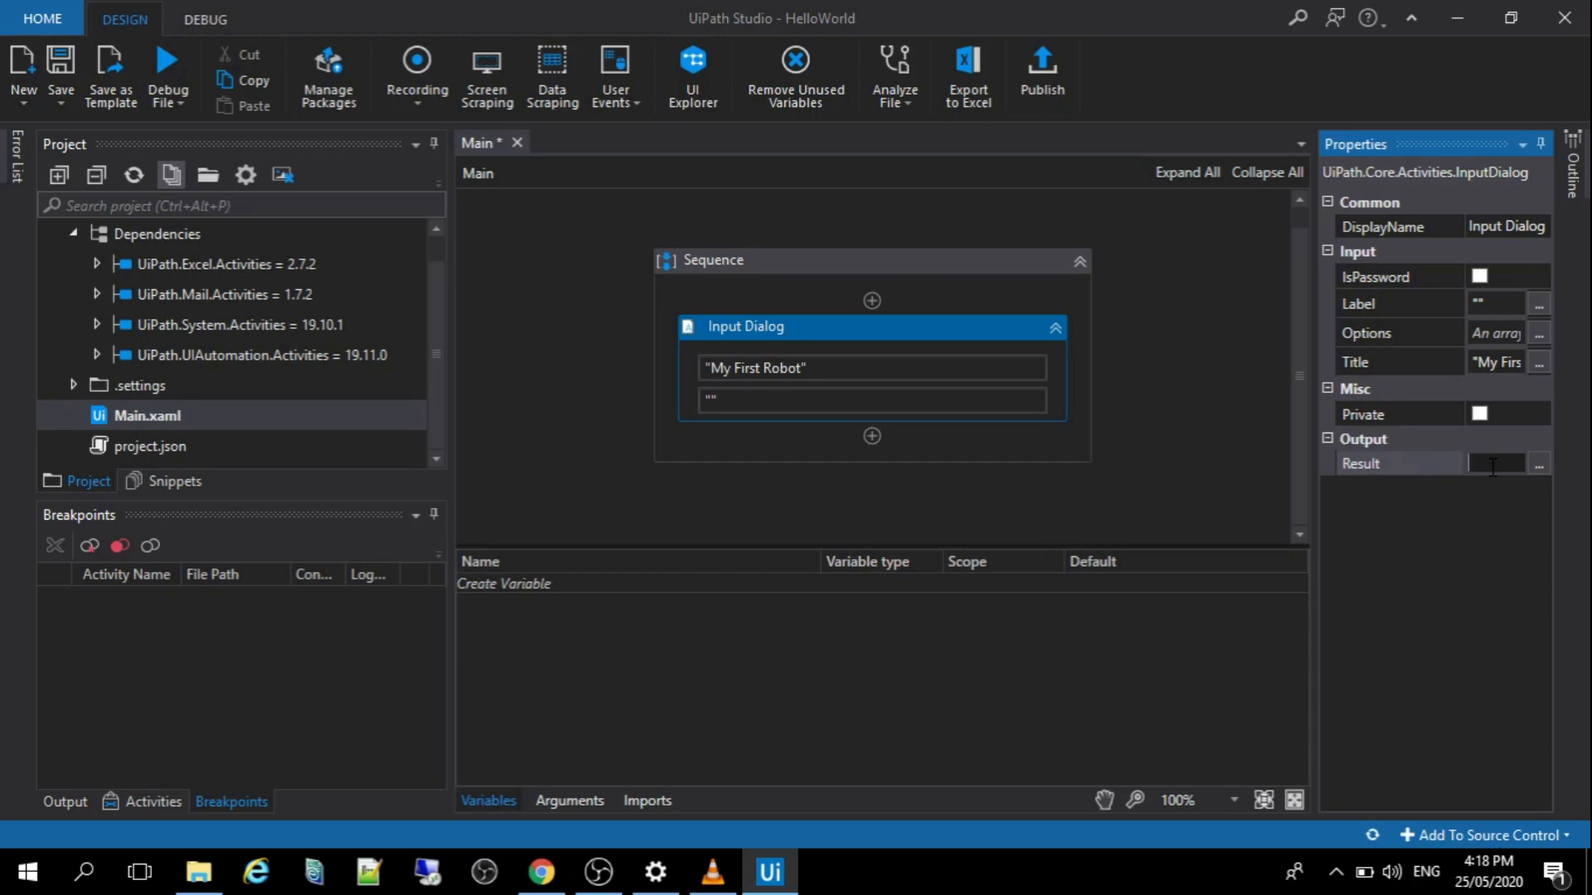
# Create the String variable strInput as the Input Dialog's Result.
pyautogui.click(1492, 464)
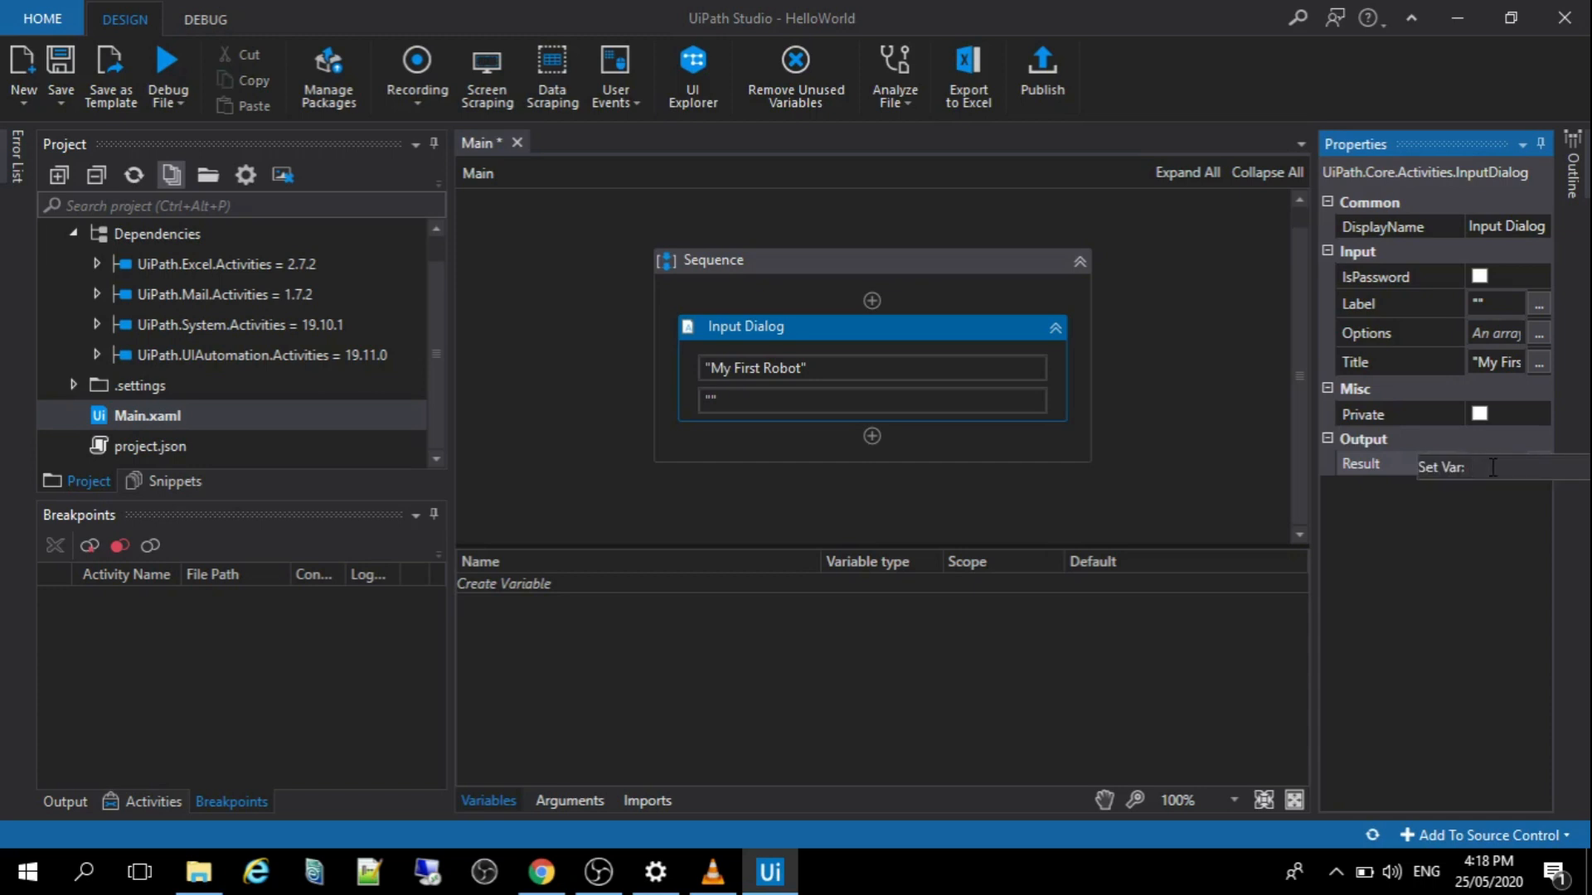
pyautogui.write('s')
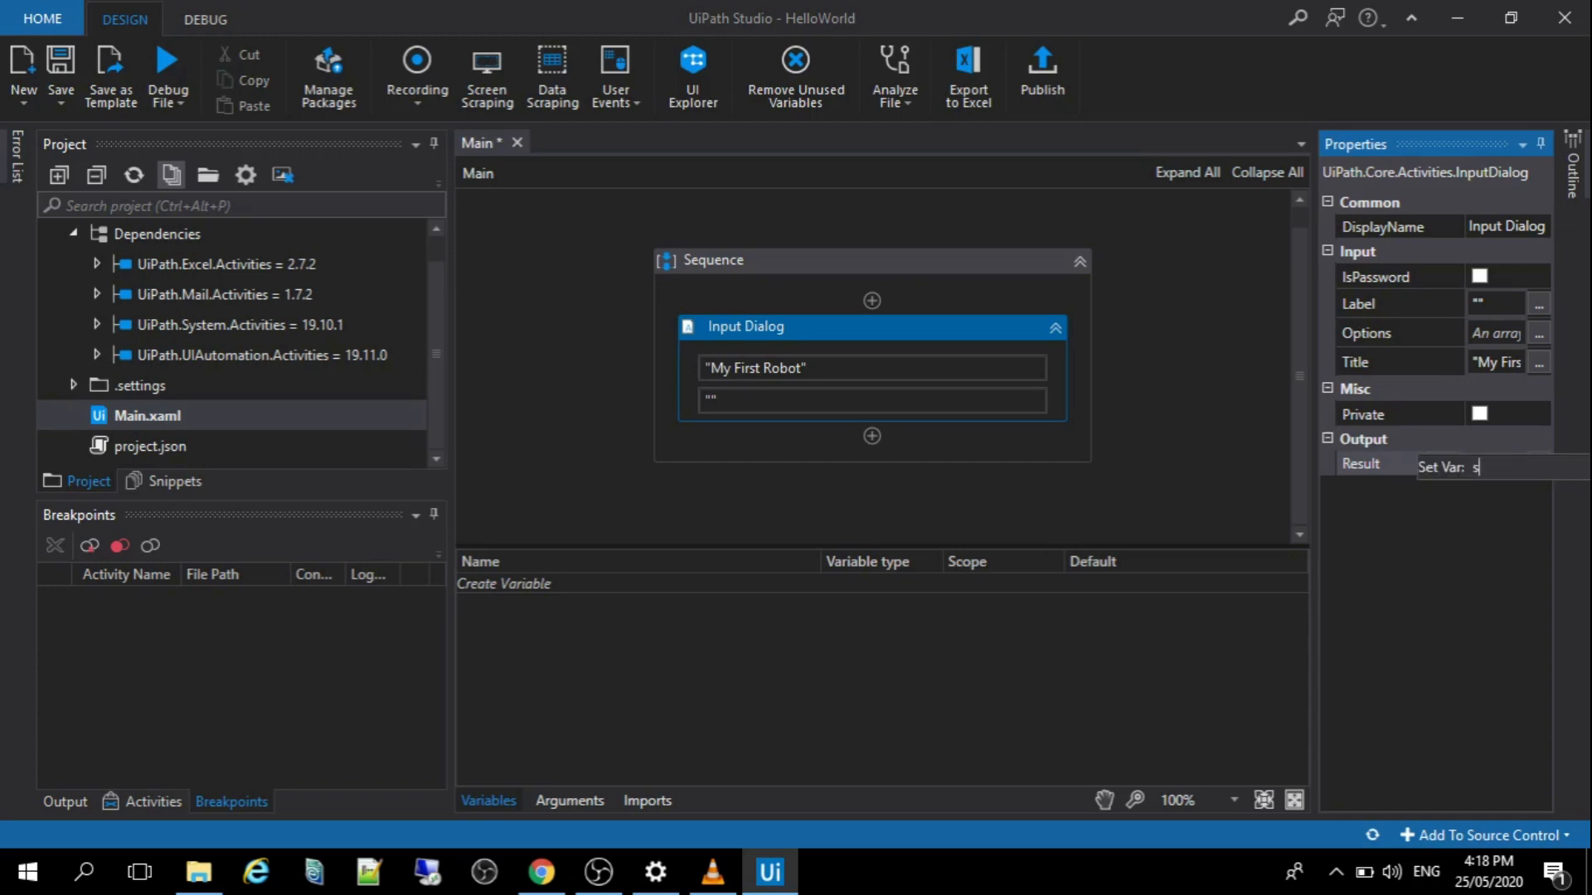
pyautogui.write('trInput')
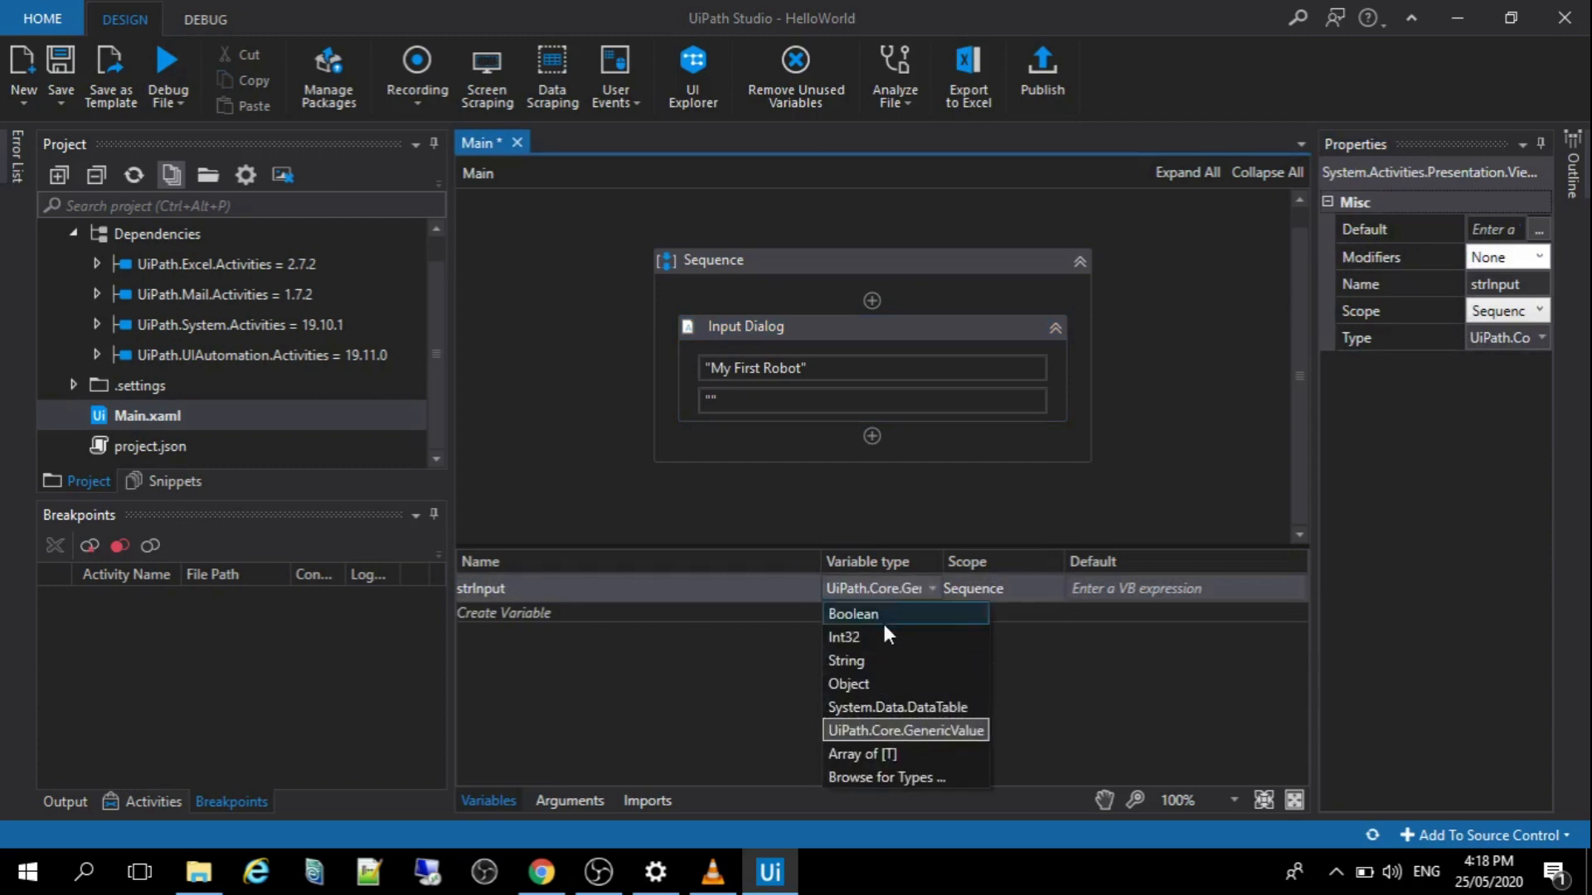
pyautogui.click(844, 661)
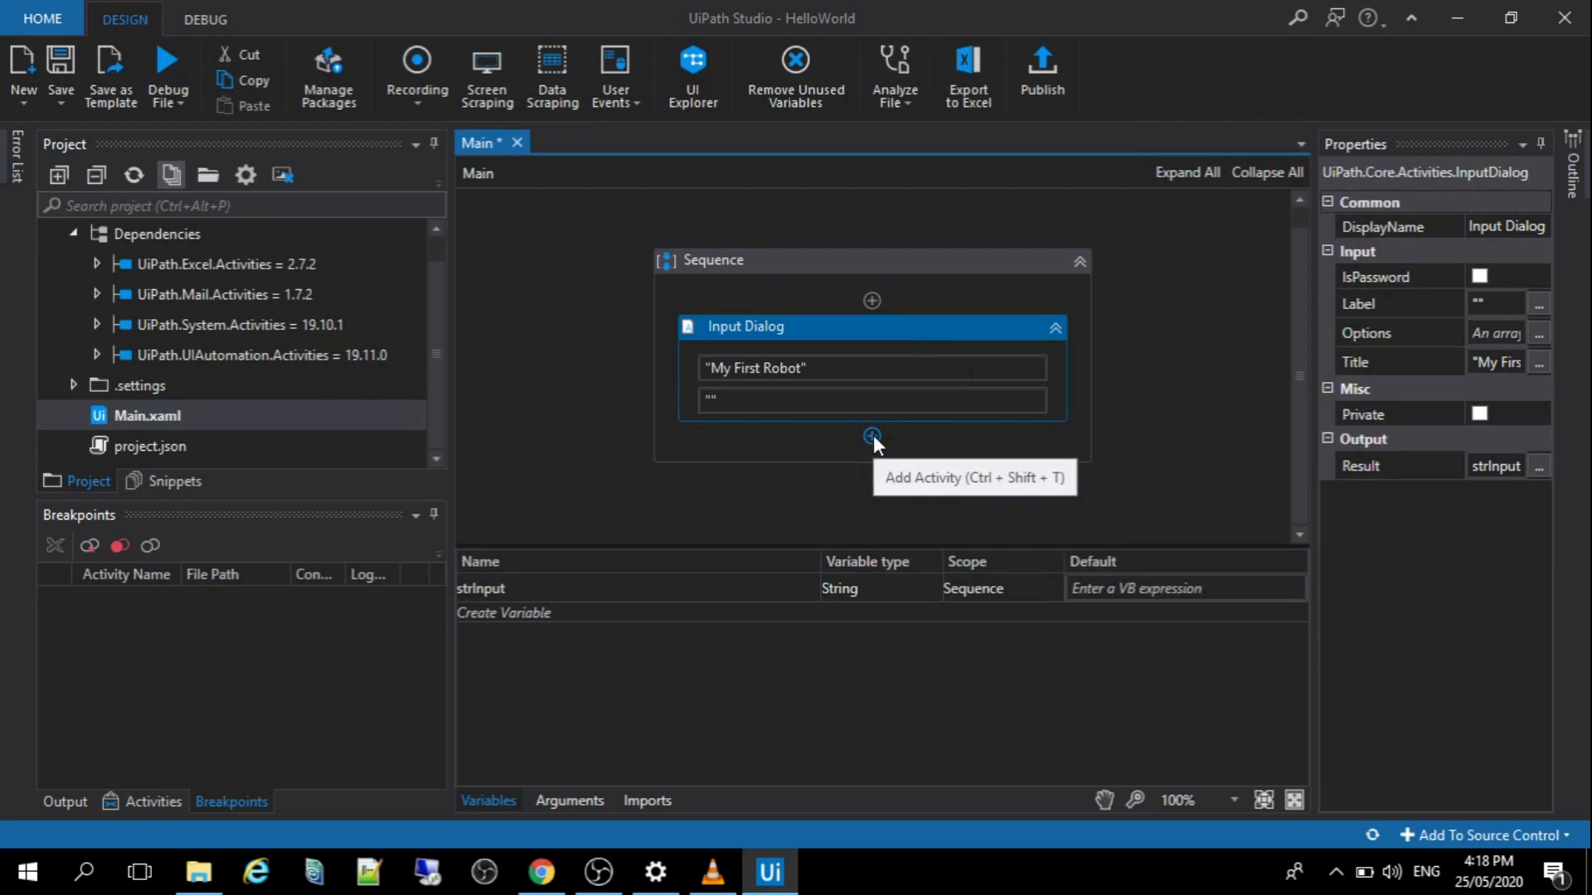
# Add an Assign setting strInput to strInput + " " + a quoted name.
pyautogui.click(872, 436)
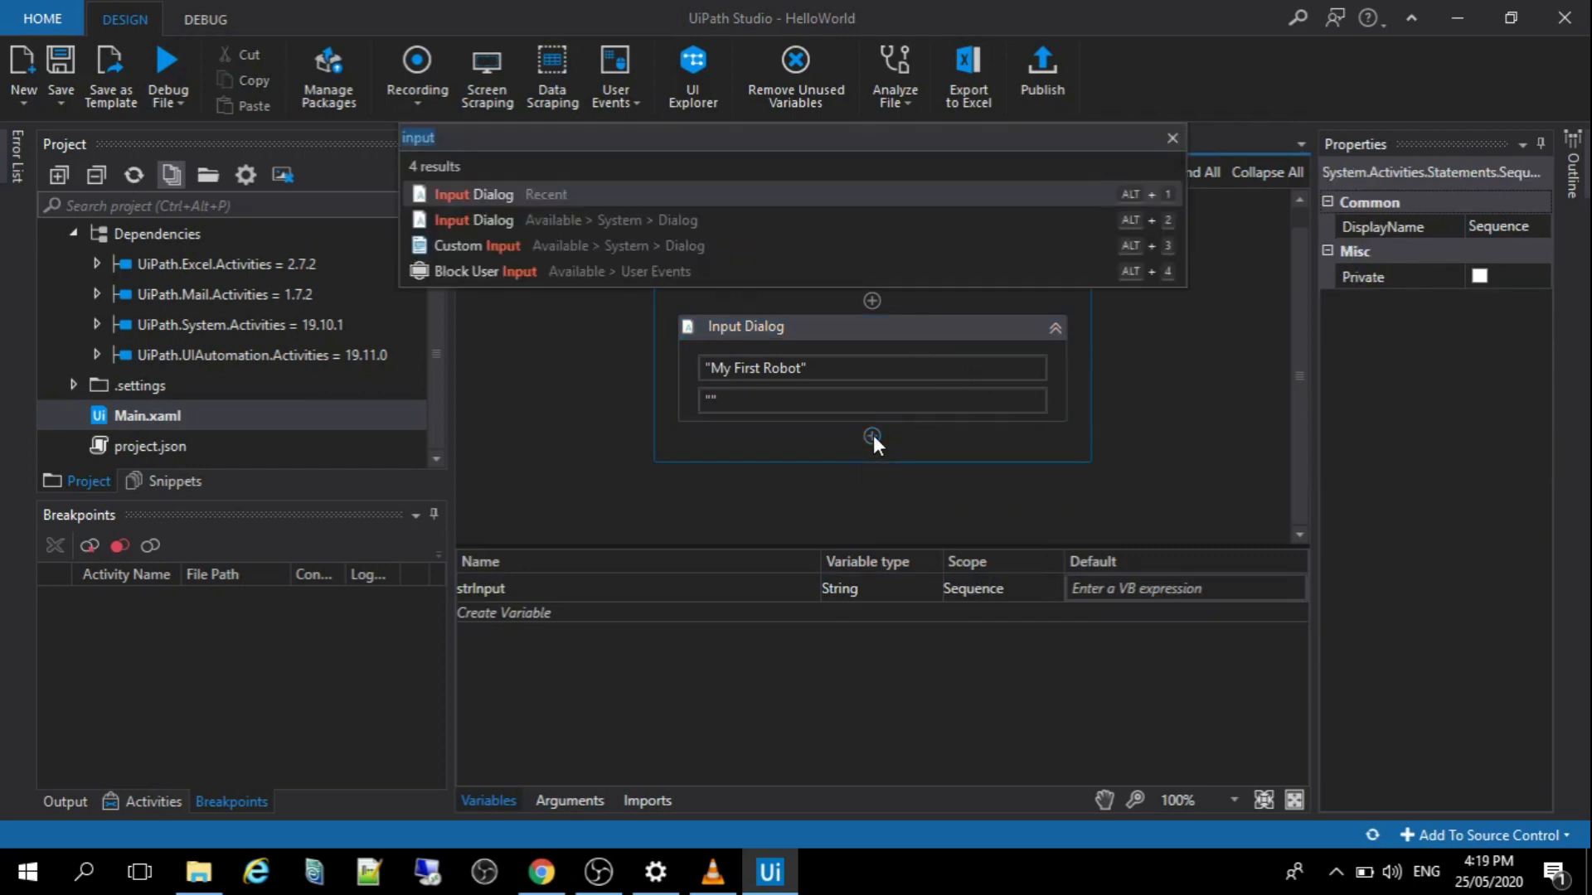
pyautogui.moveTo(516, 135)
pyautogui.write('a')
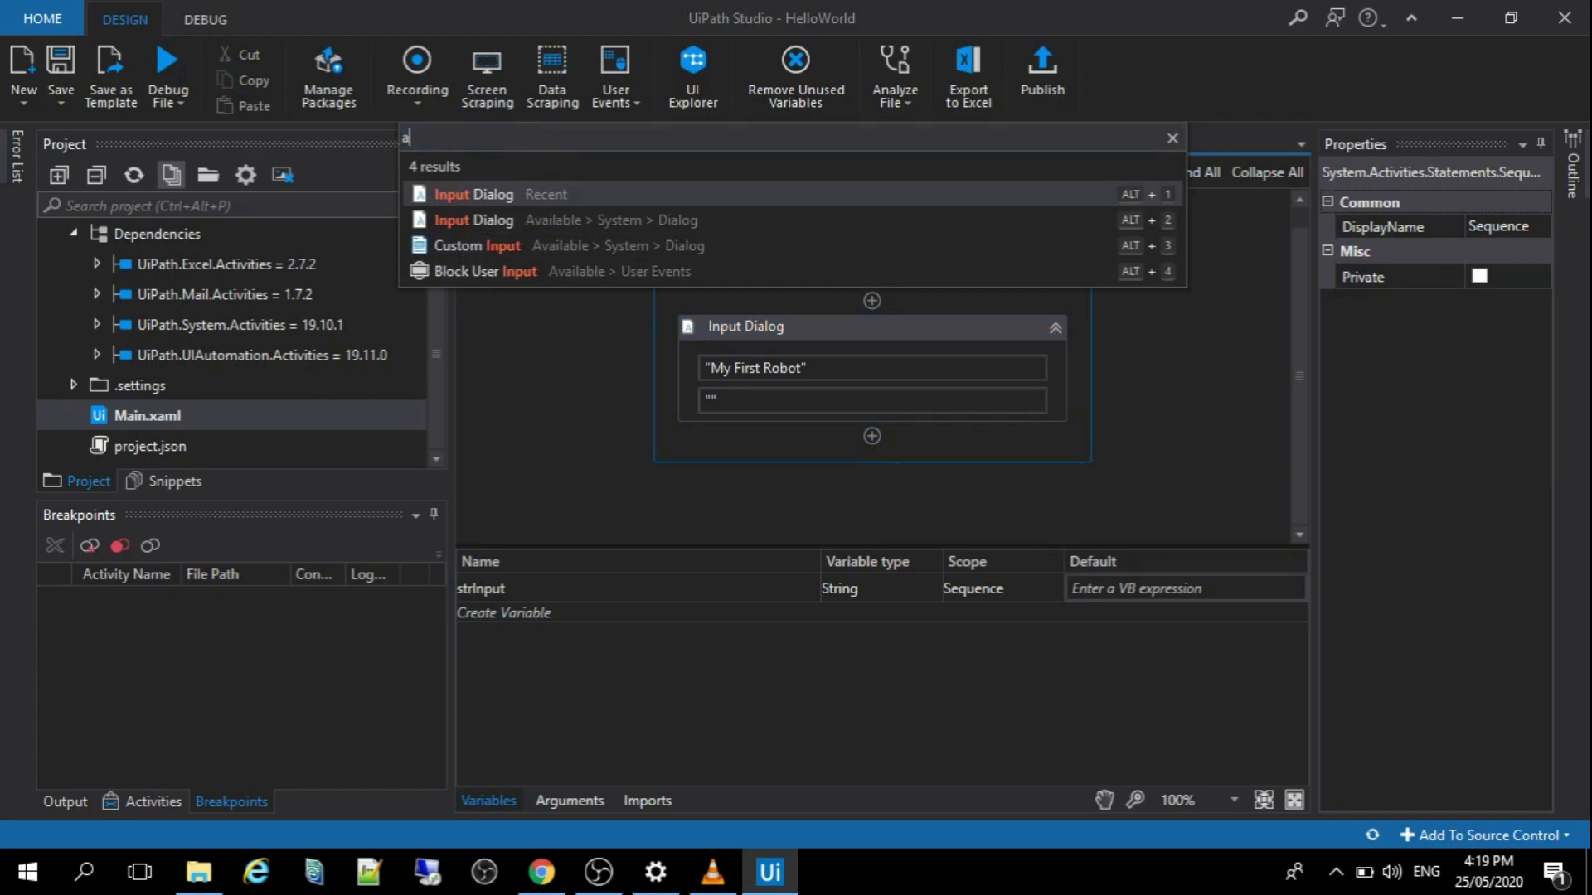
pyautogui.write('ssig')
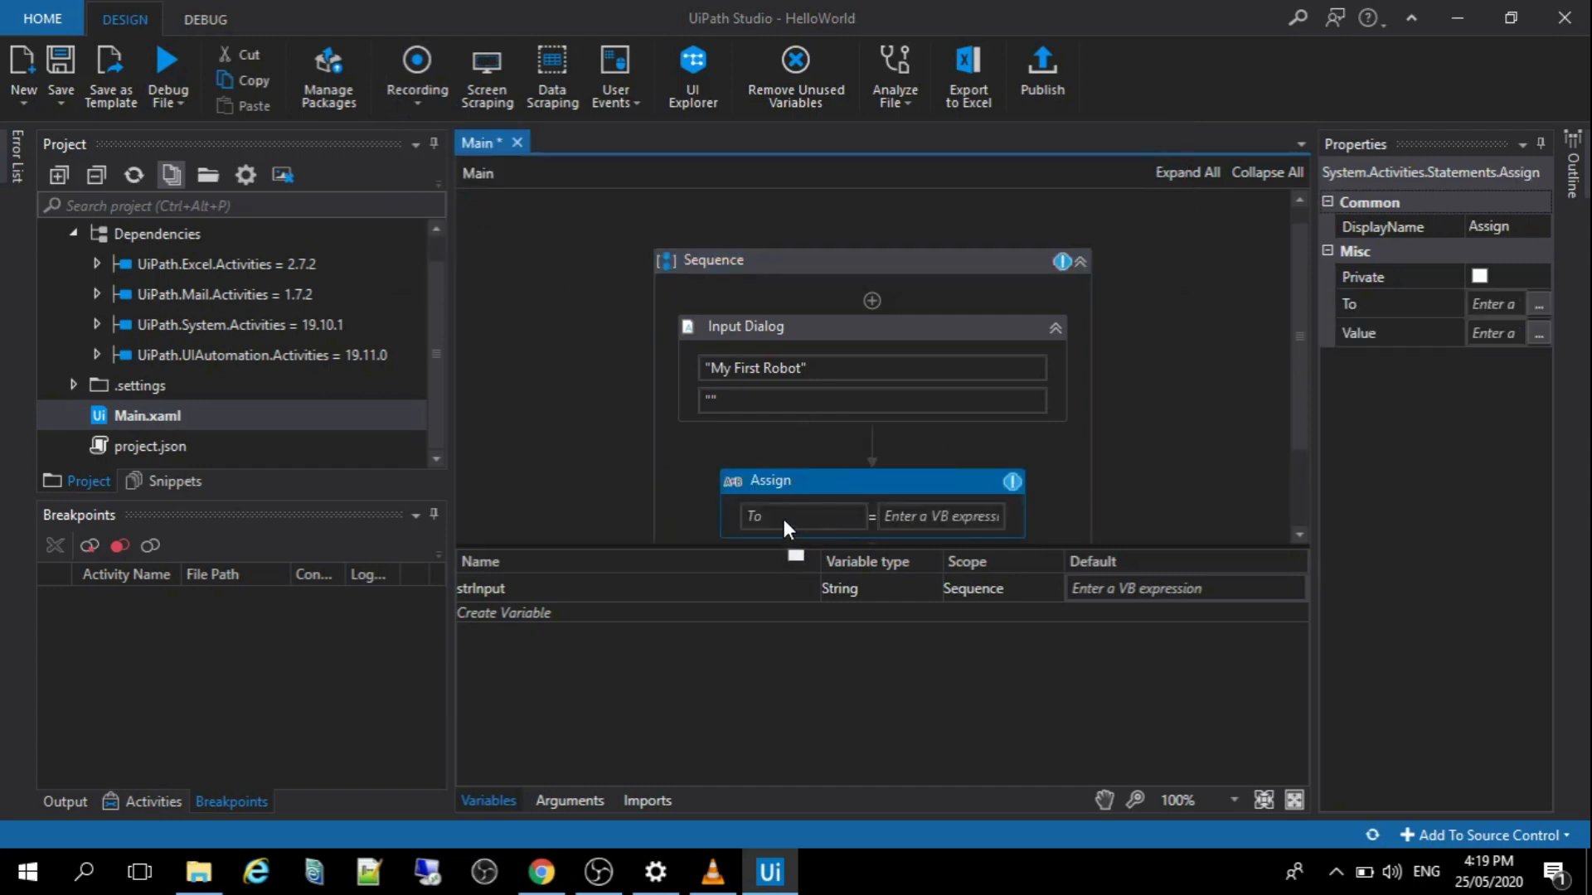
pyautogui.click(802, 516)
pyautogui.write('strInput')
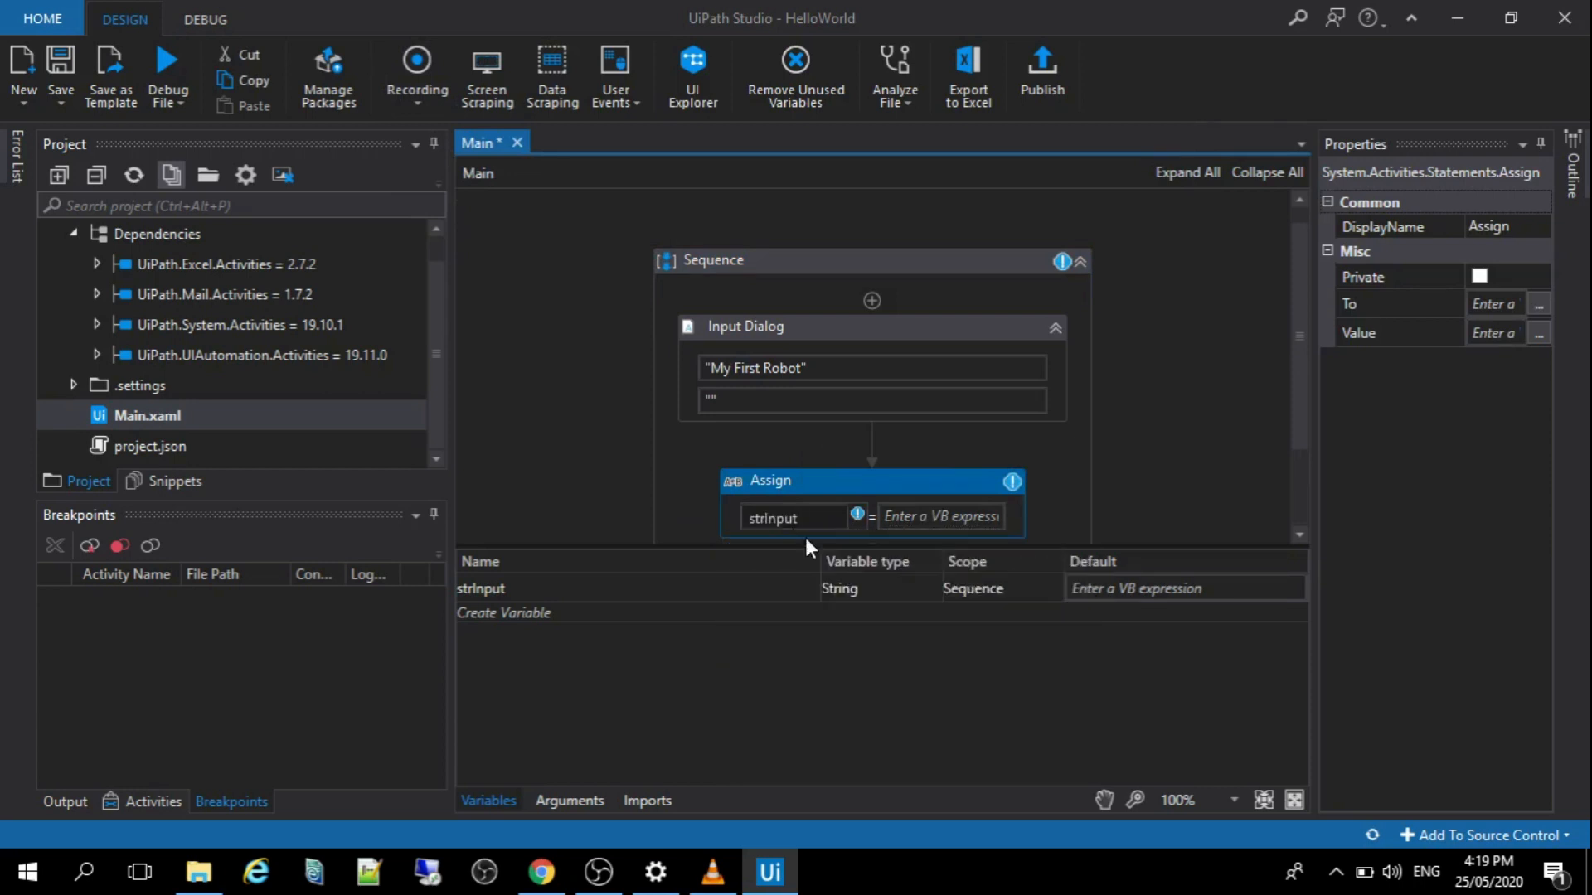
pyautogui.click(939, 515)
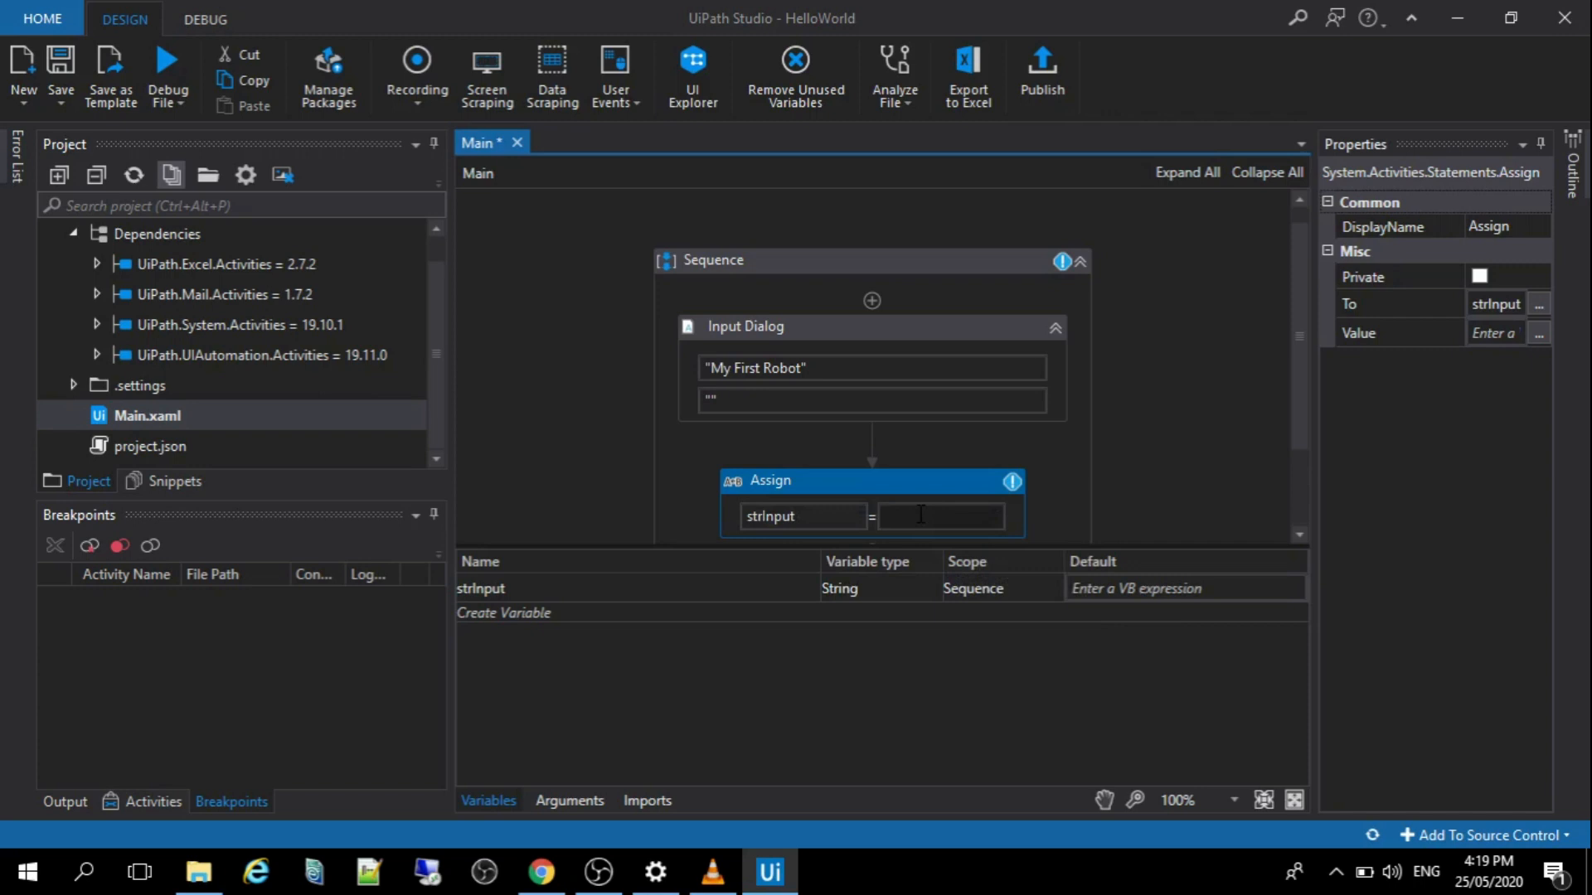
pyautogui.click(939, 515)
pyautogui.write('strInput + " ')
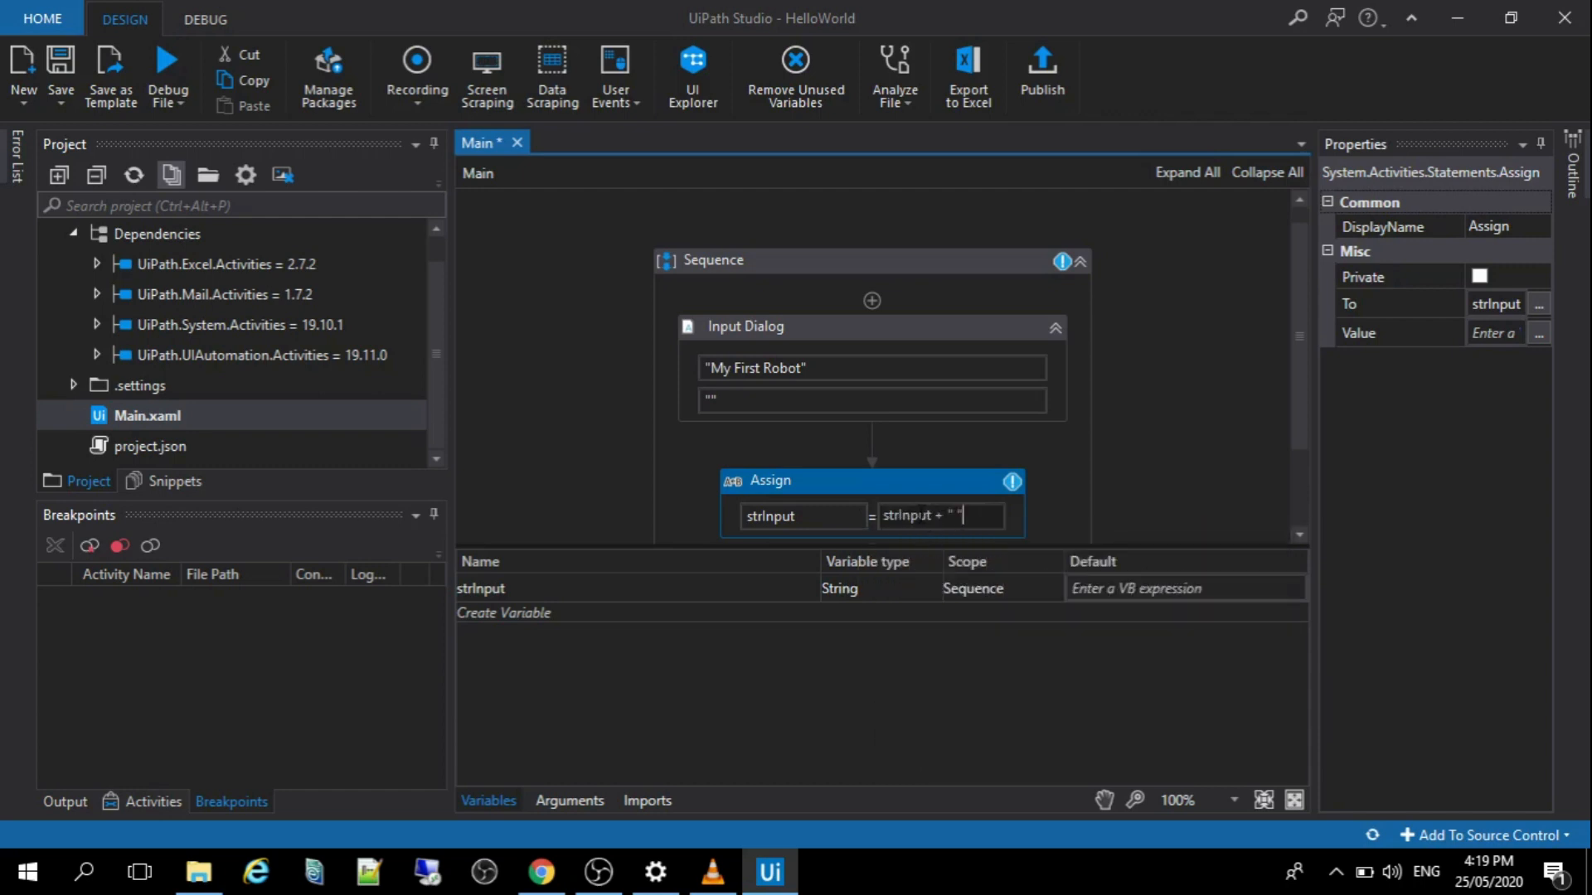
pyautogui.write('+ "Patty Ric')
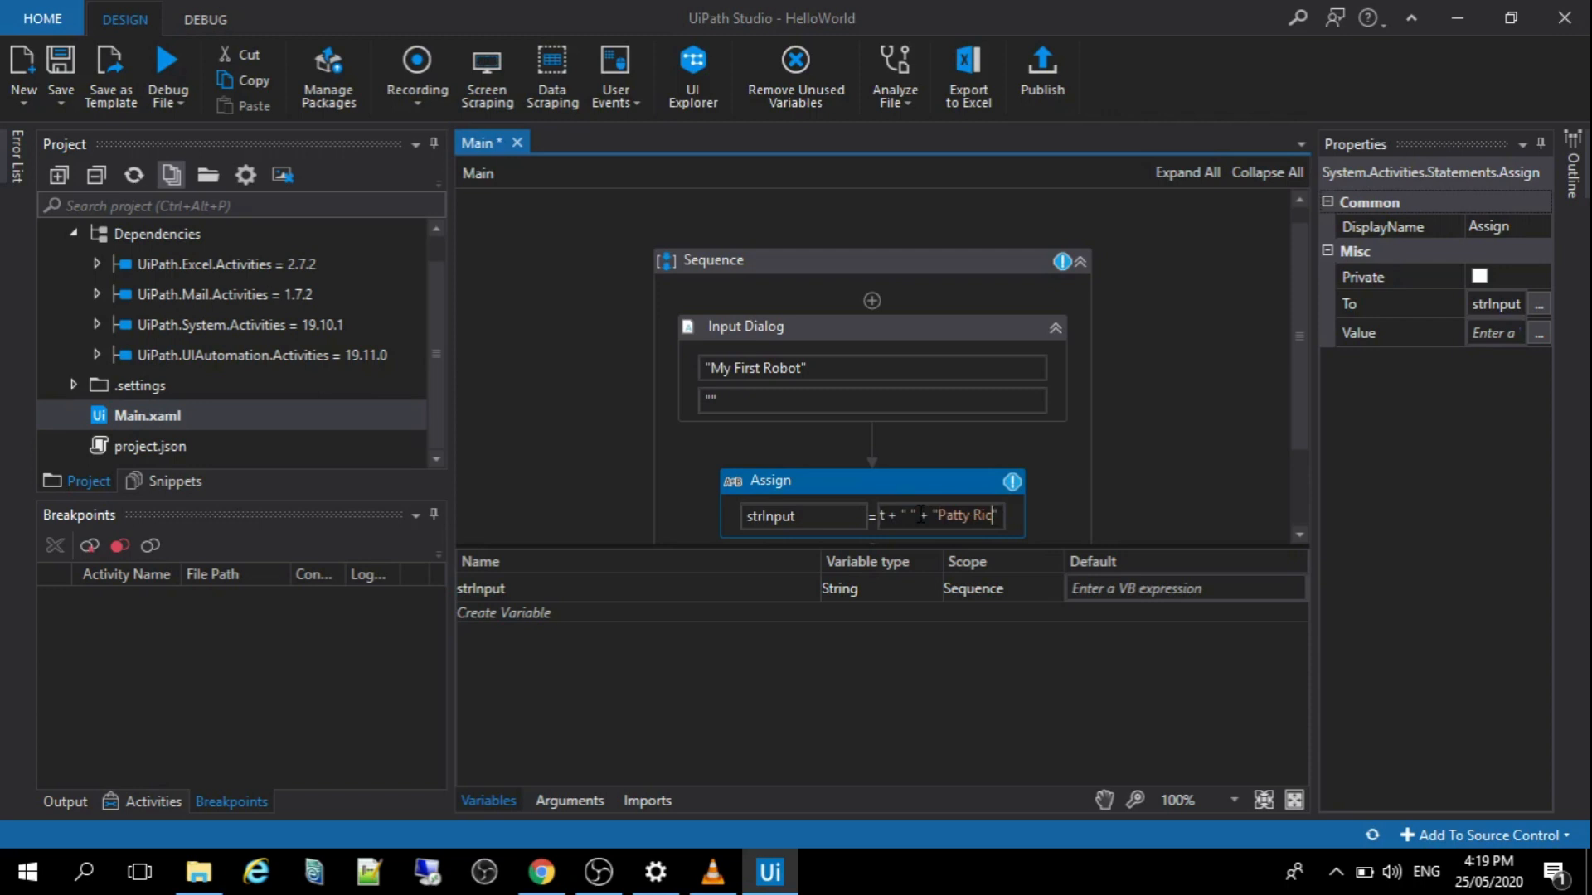
pyautogui.write('arte')
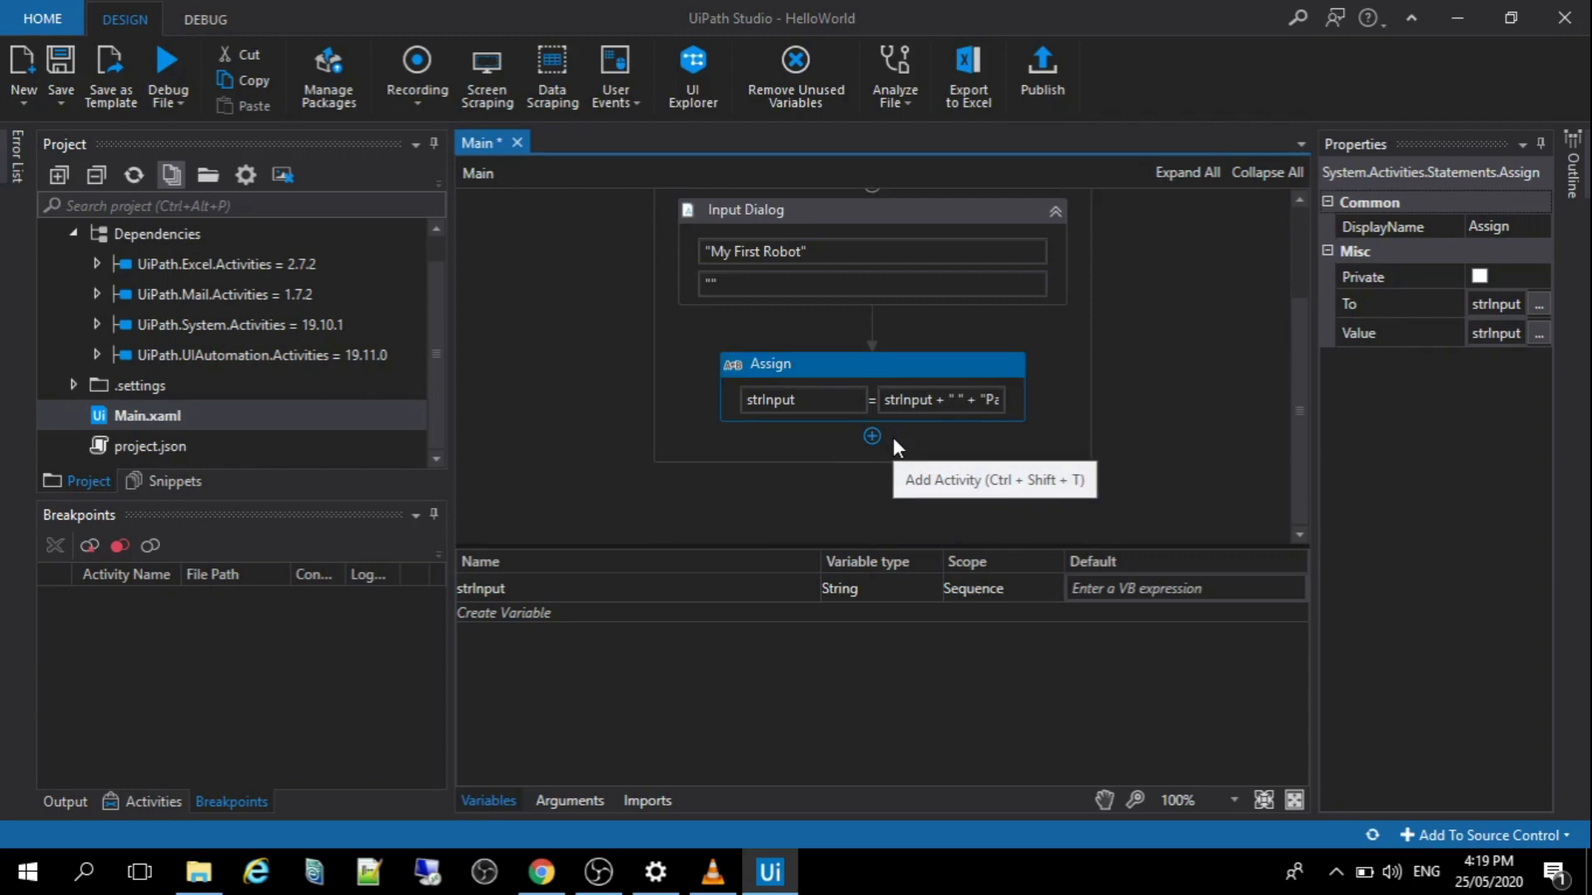
# Insert a Message Box after Assign with strInput as its text.
pyautogui.click(871, 435)
pyautogui.write('assig')
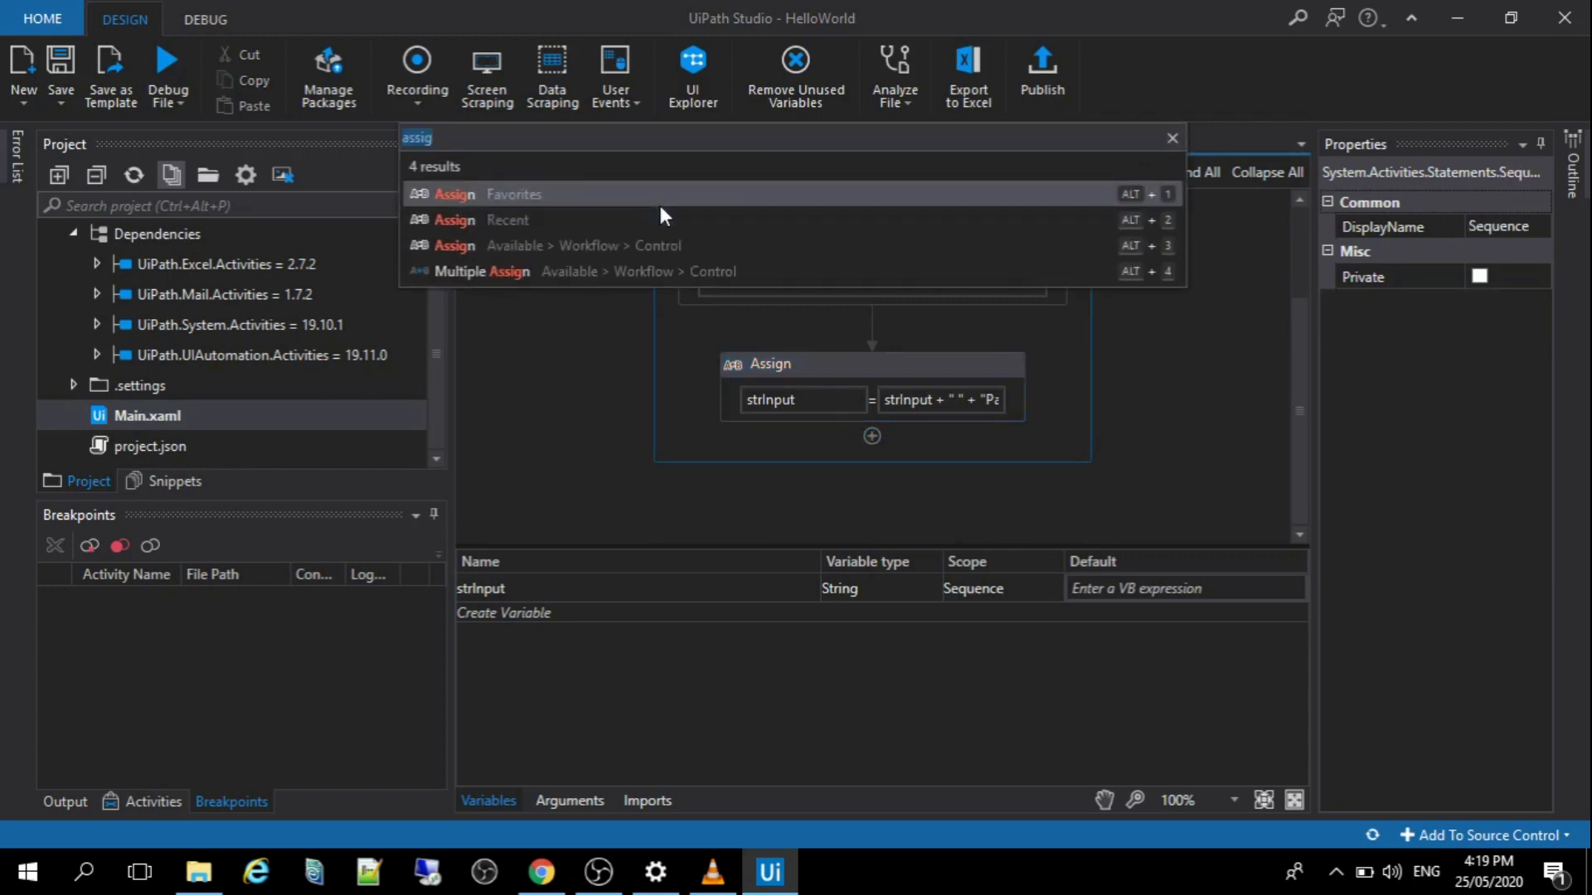
pyautogui.write('me')
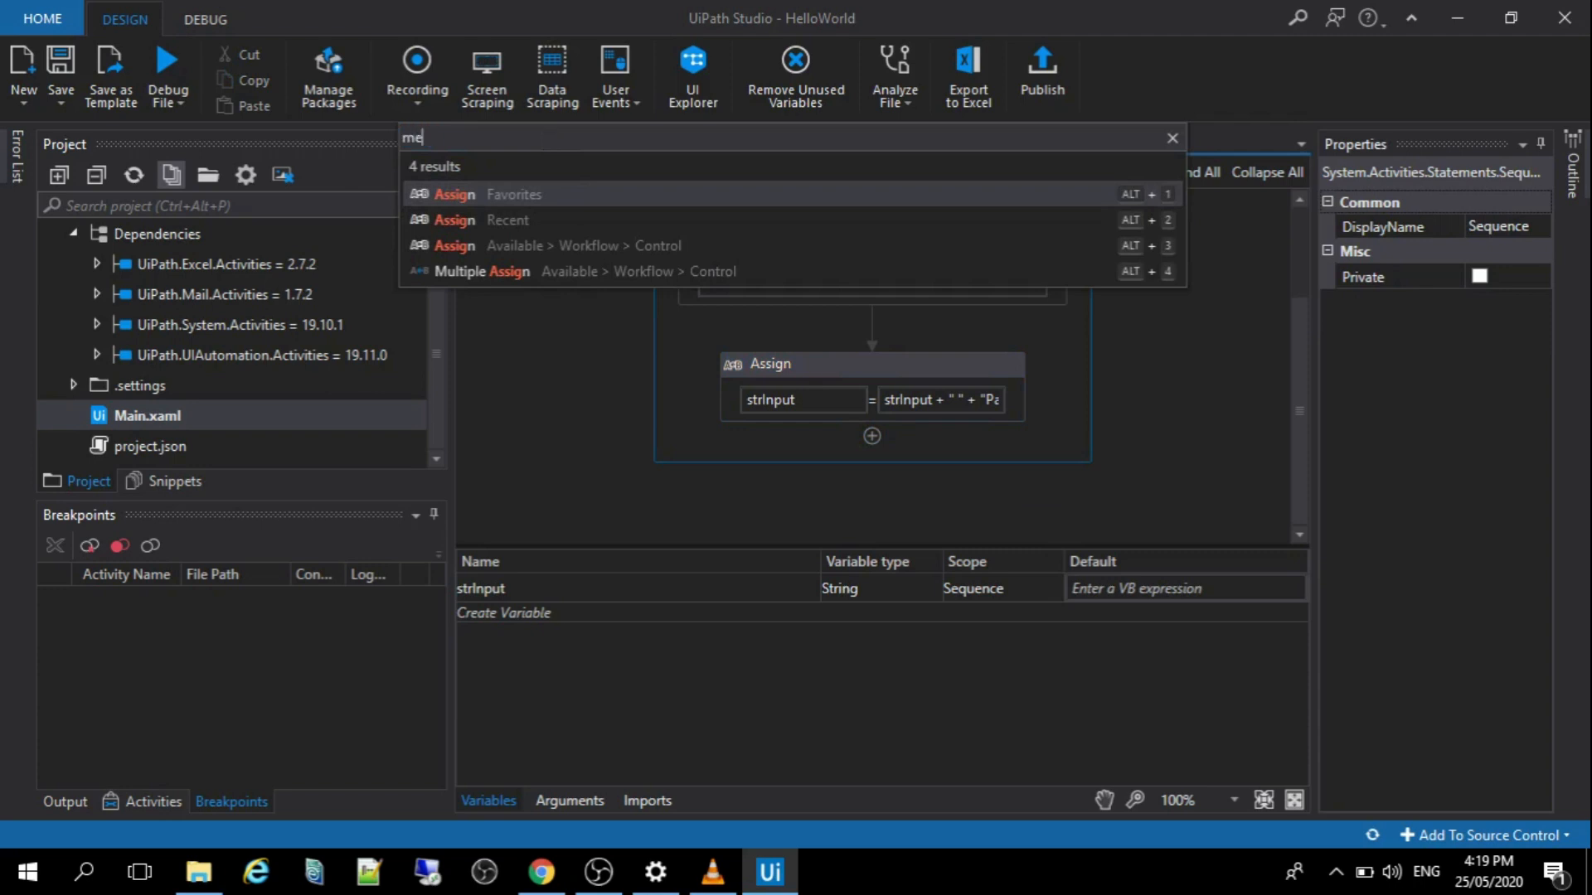
pyautogui.write('ssage')
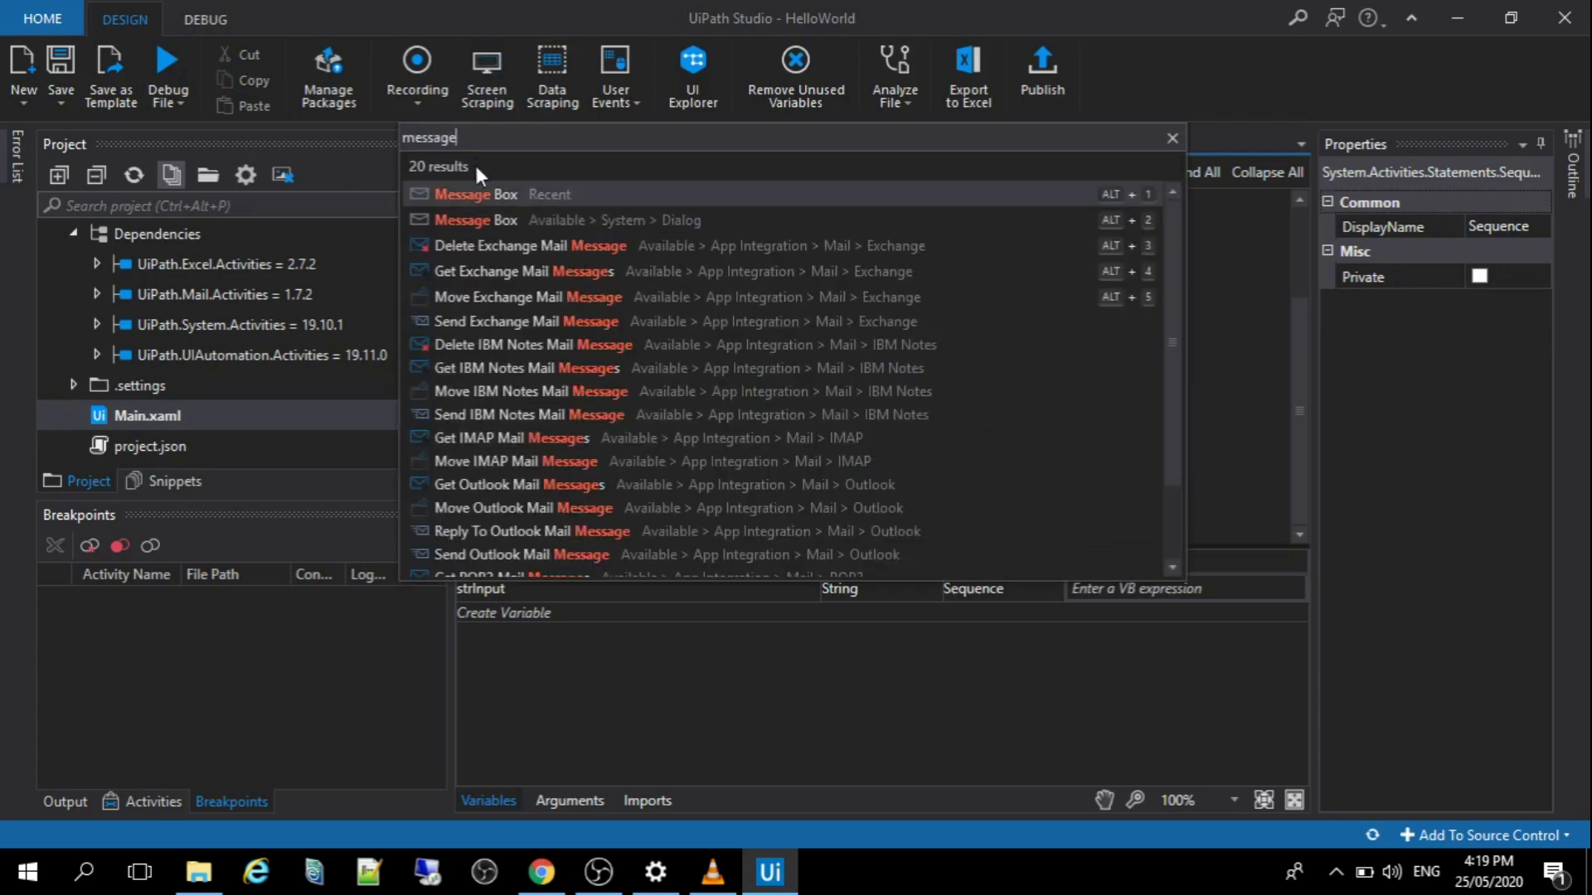
pyautogui.click(474, 194)
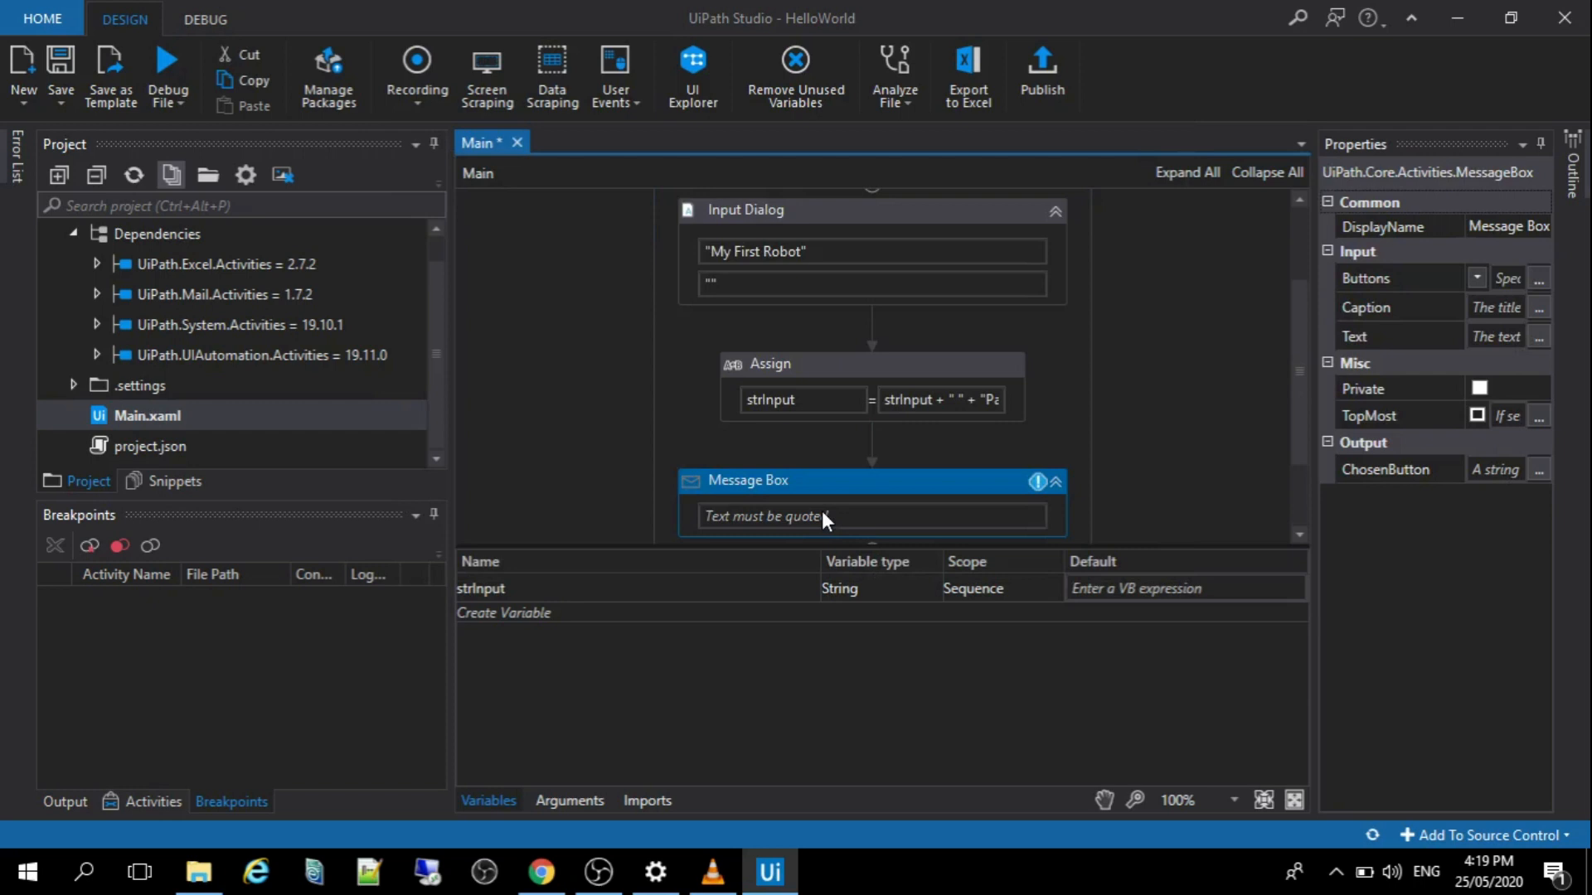
pyautogui.click(868, 516)
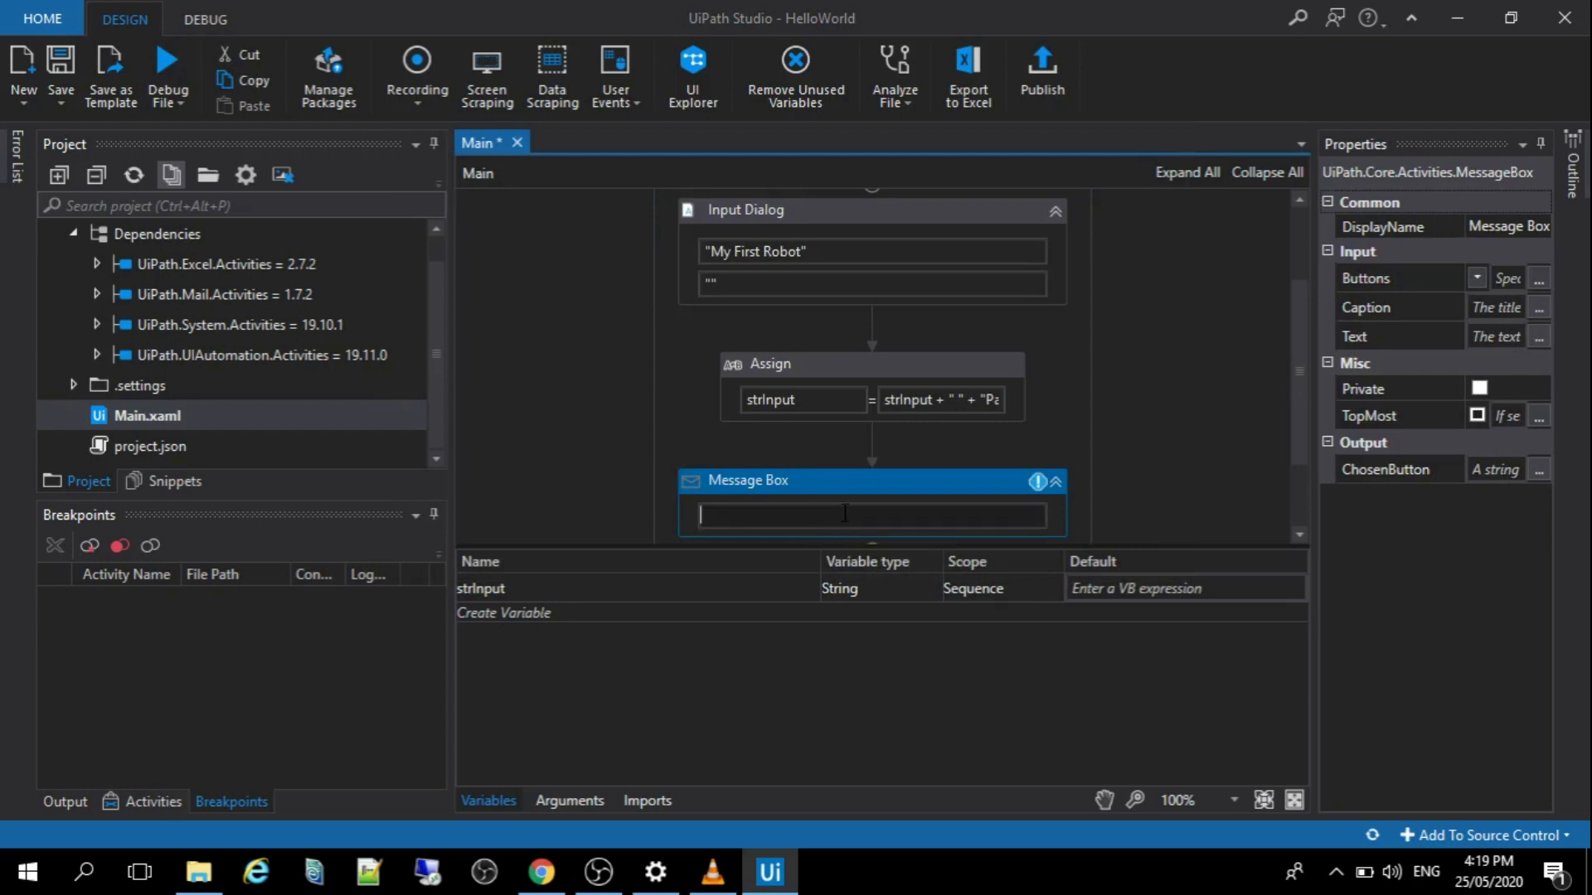
pyautogui.click(868, 515)
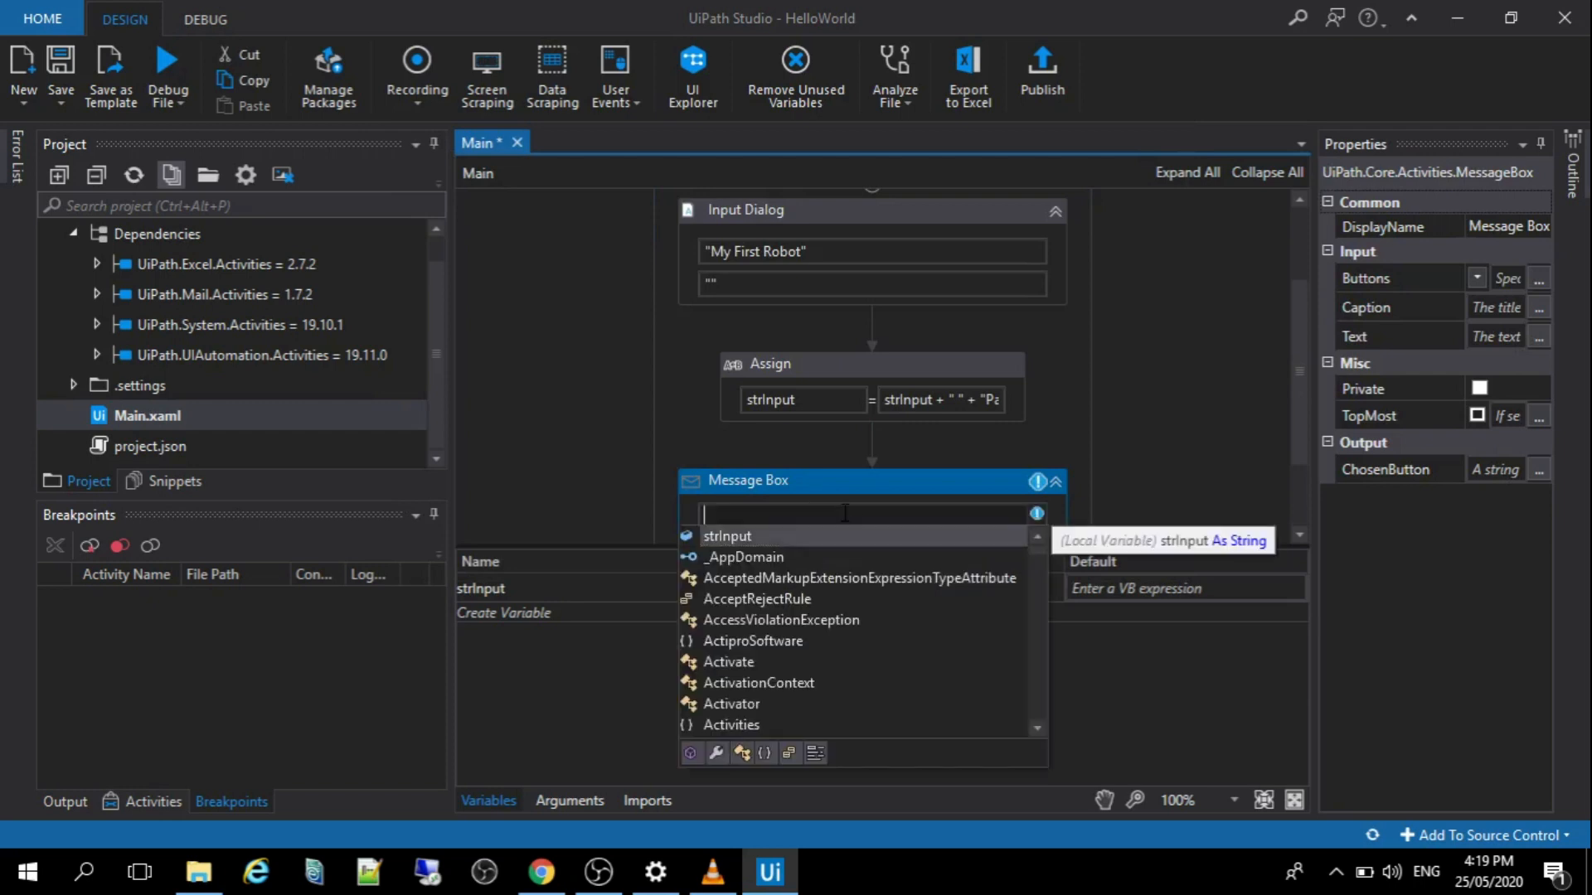
pyautogui.click(727, 536)
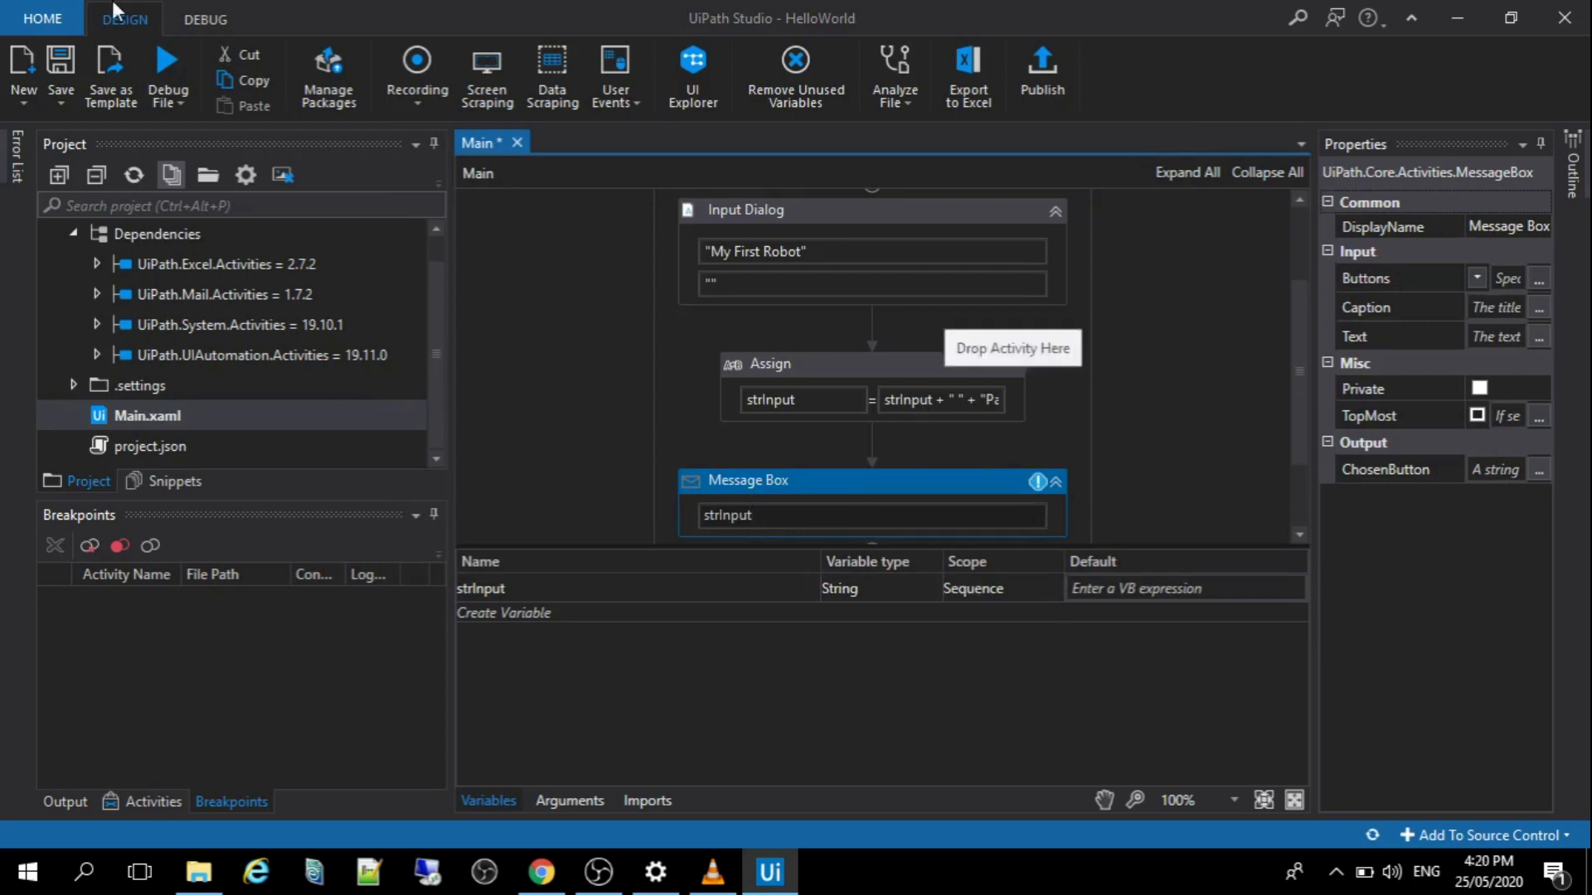
# Open the Debug File run options on the Design ribbon.
pyautogui.click(184, 96)
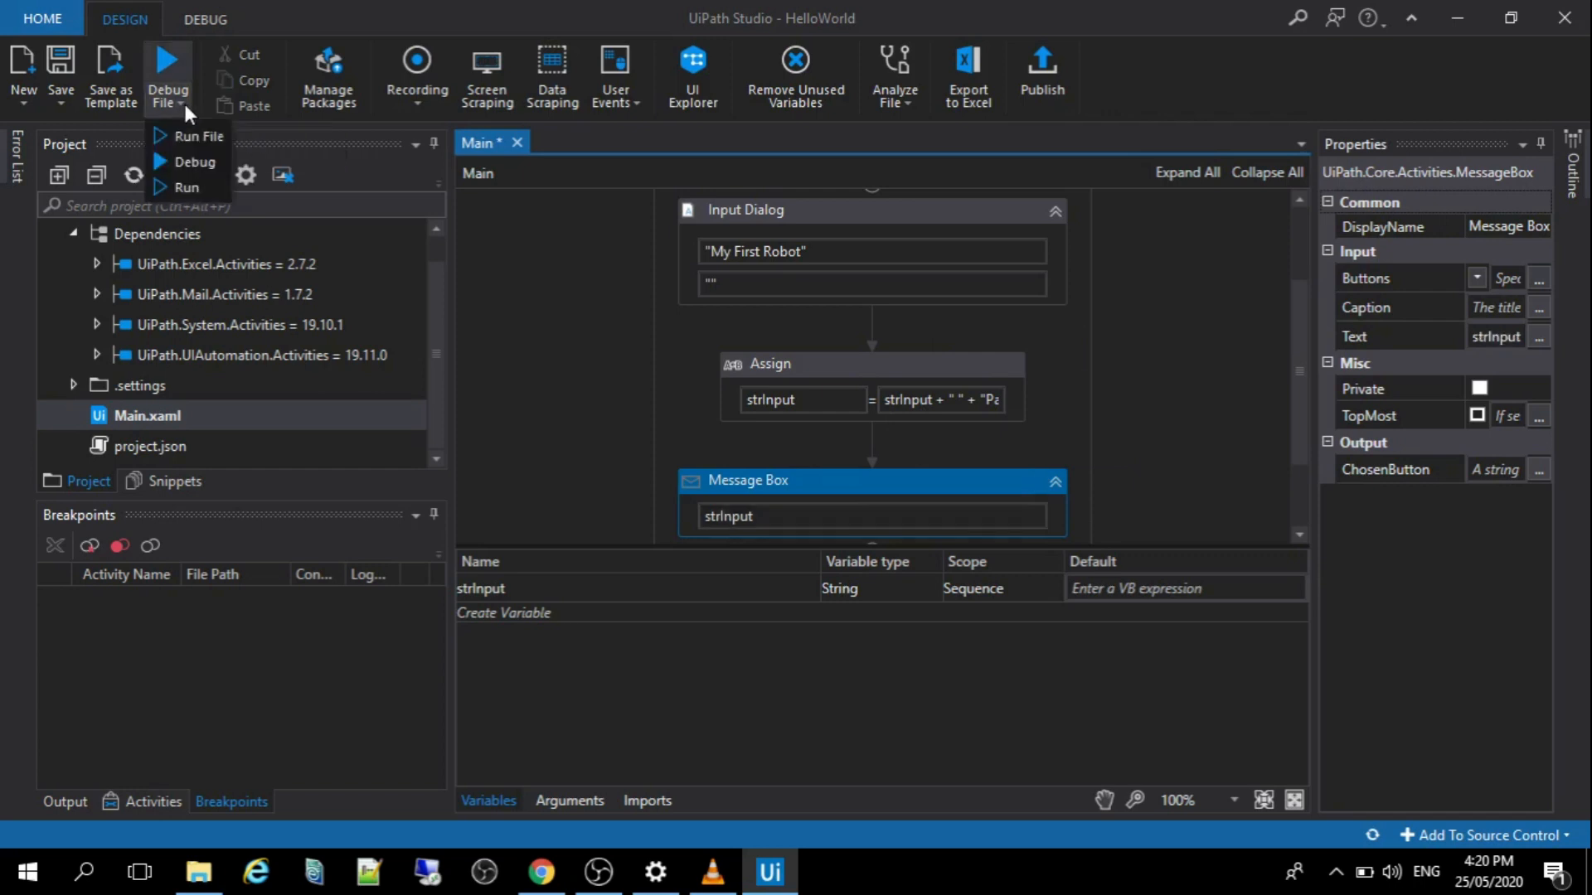
pyautogui.moveTo(188, 188)
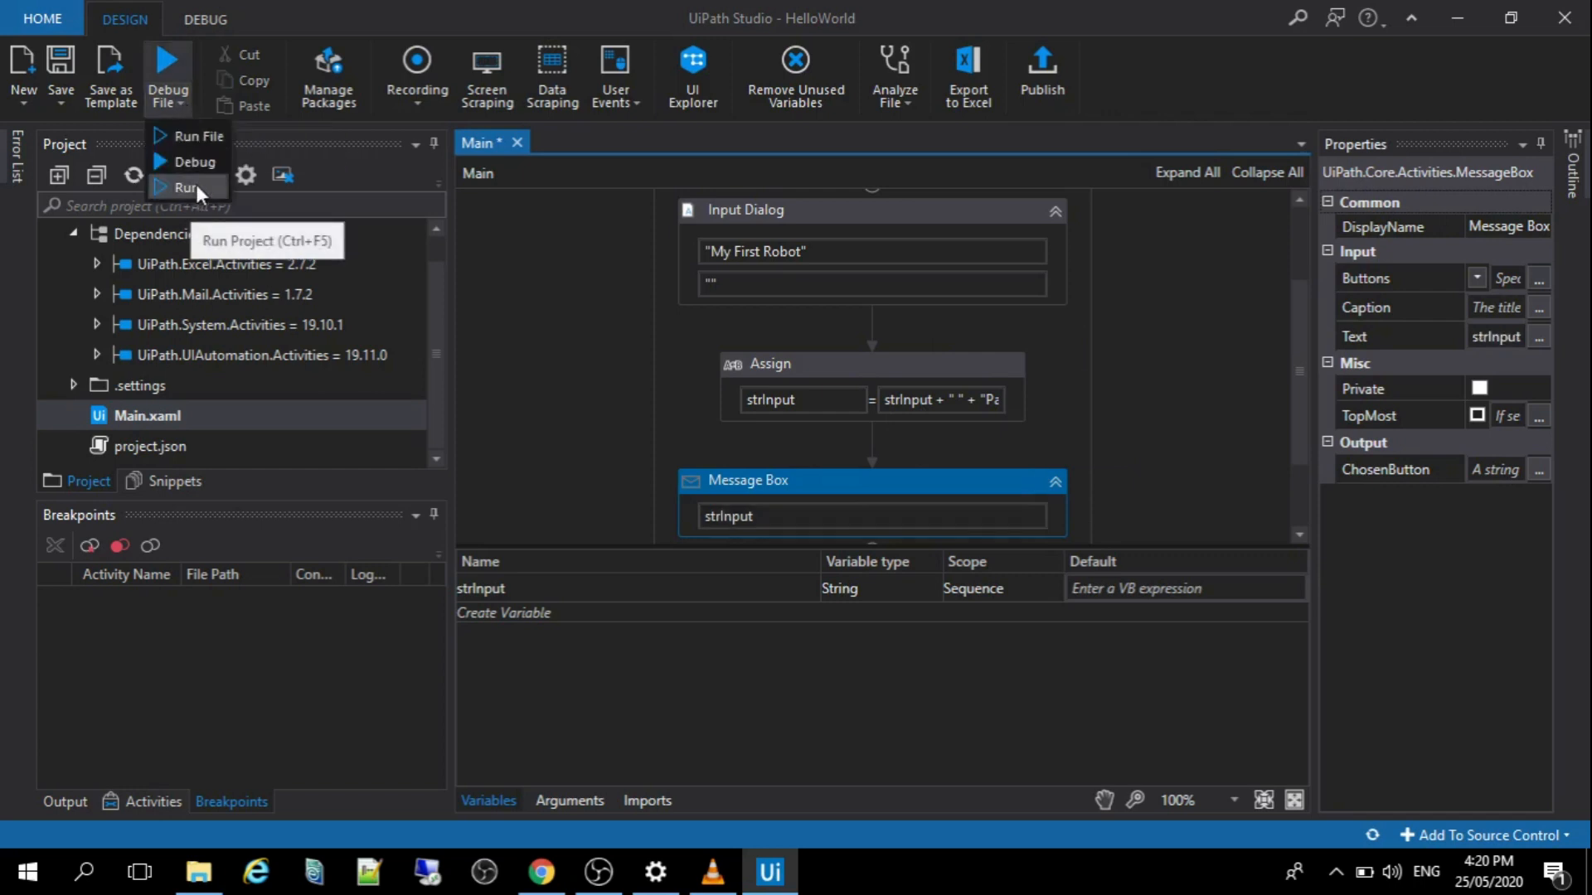
pyautogui.moveTo(195, 161)
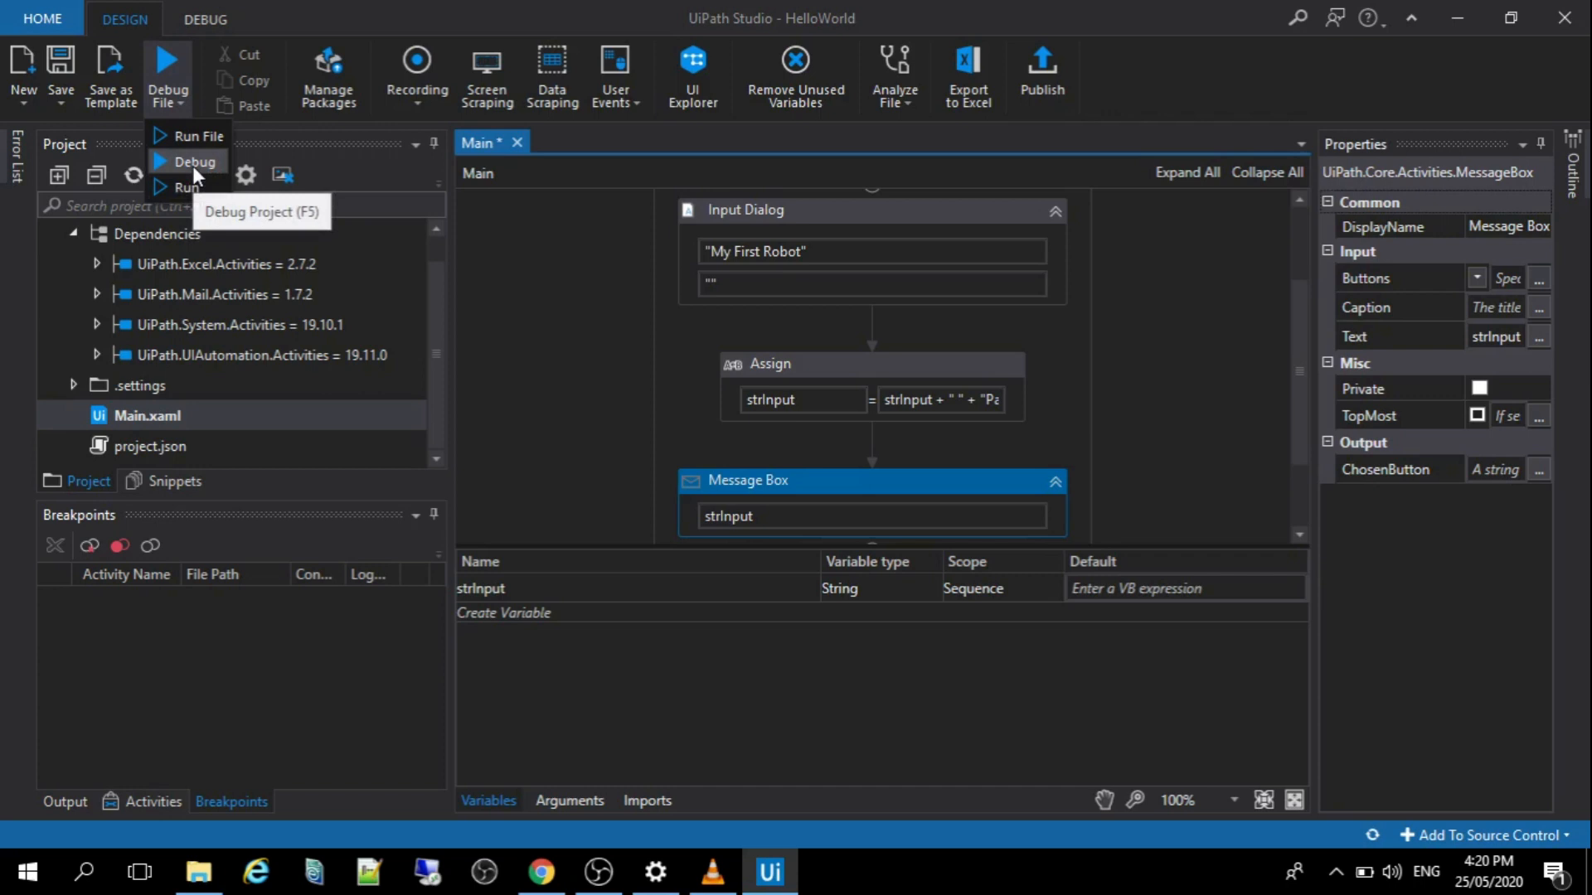
pyautogui.moveTo(189, 188)
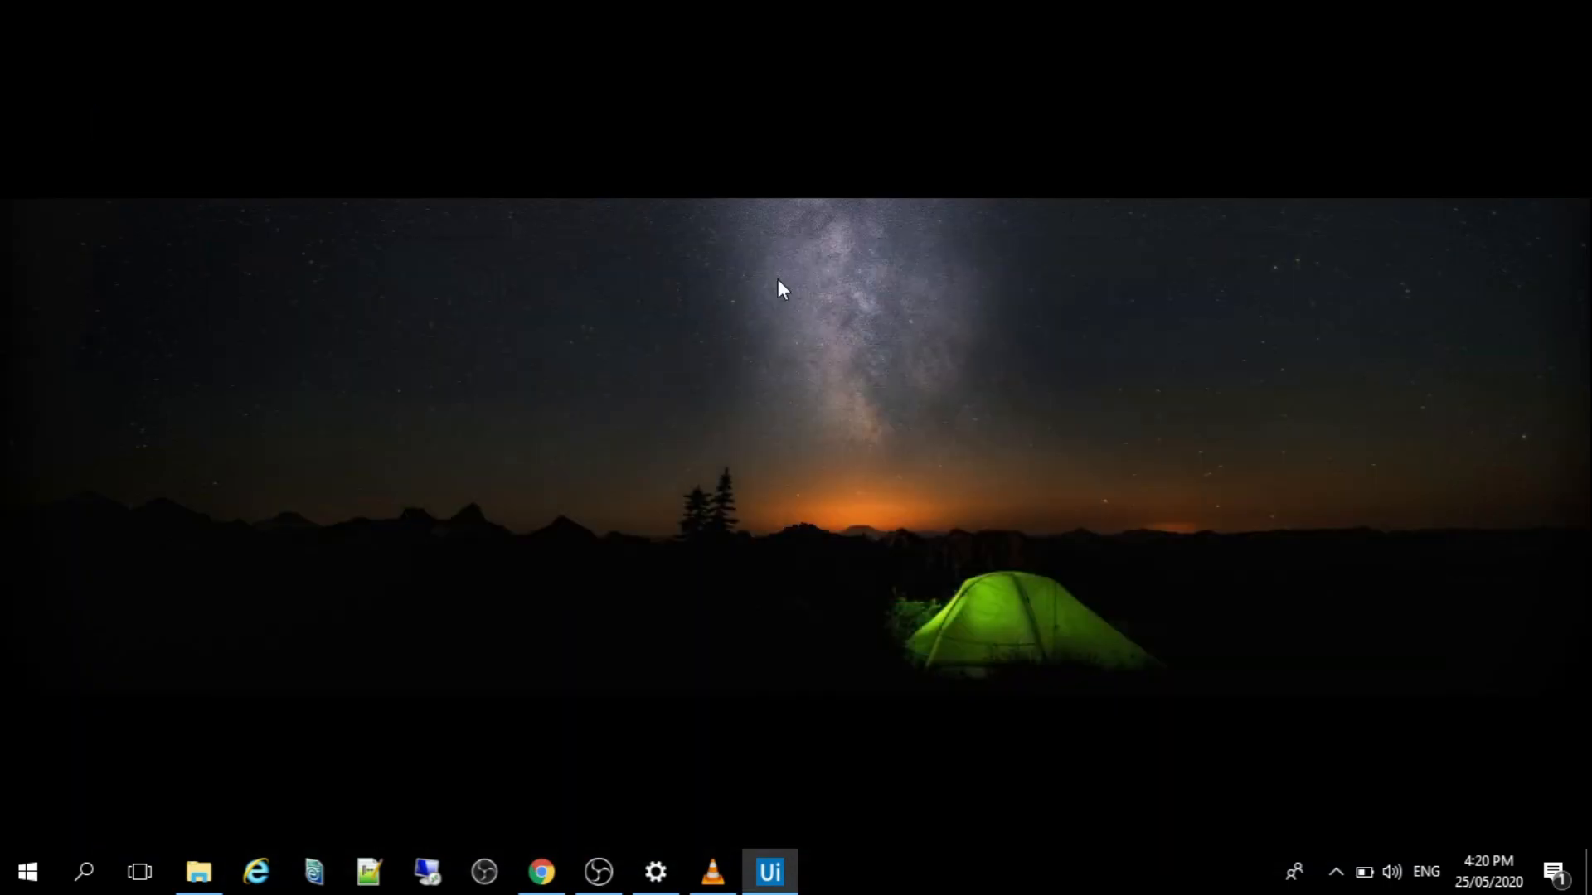
# Answer the My First Robot prompt with "Hello World" and dismiss the greeting.
pyautogui.click(769, 871)
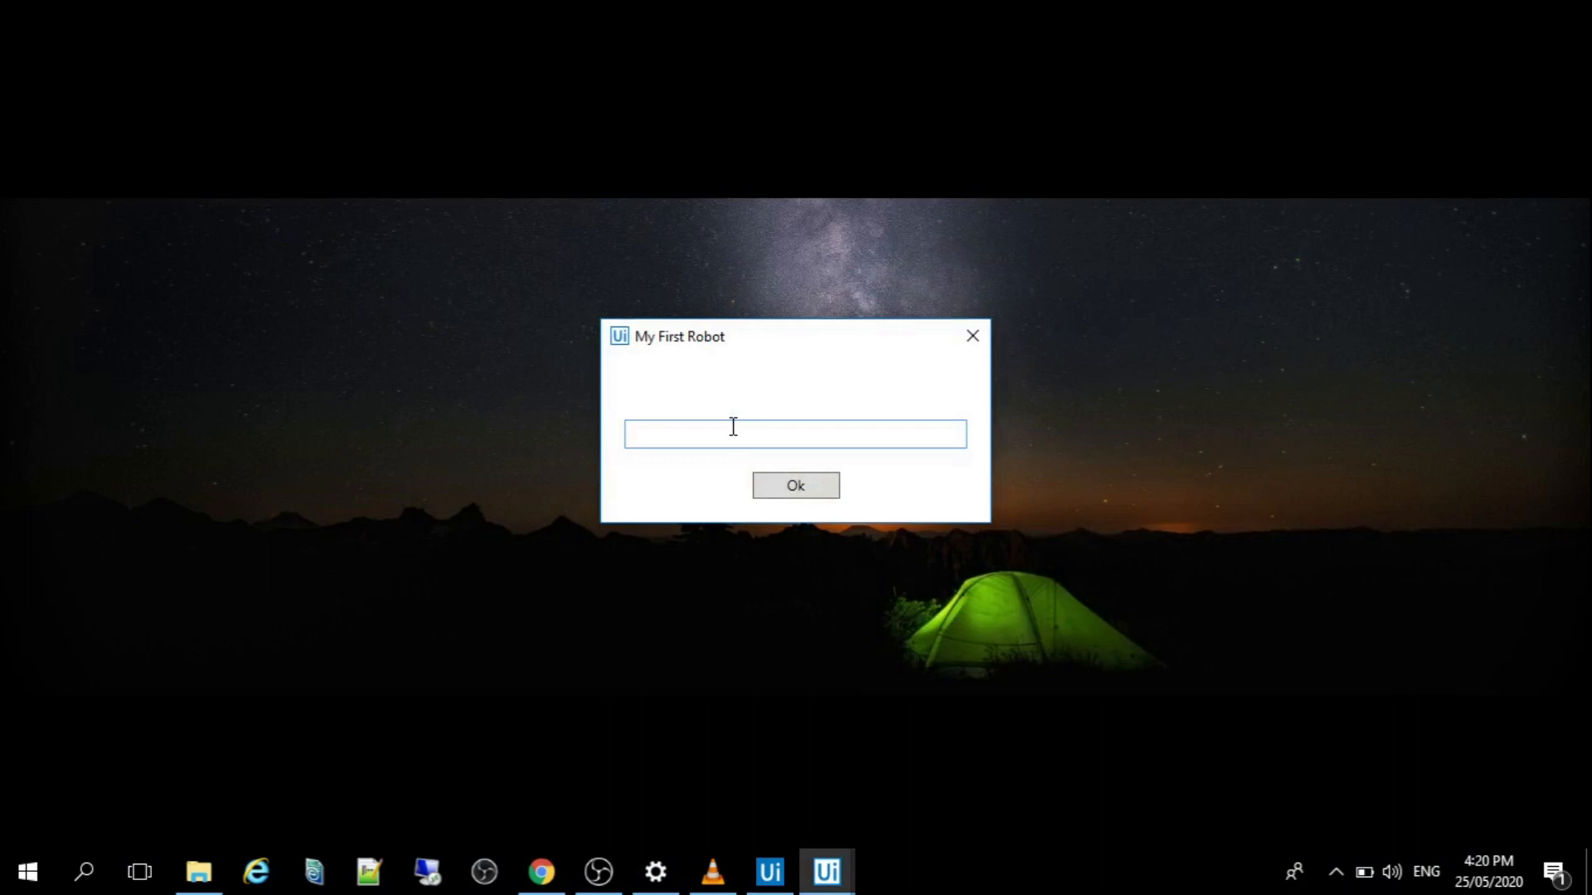
pyautogui.write('He')
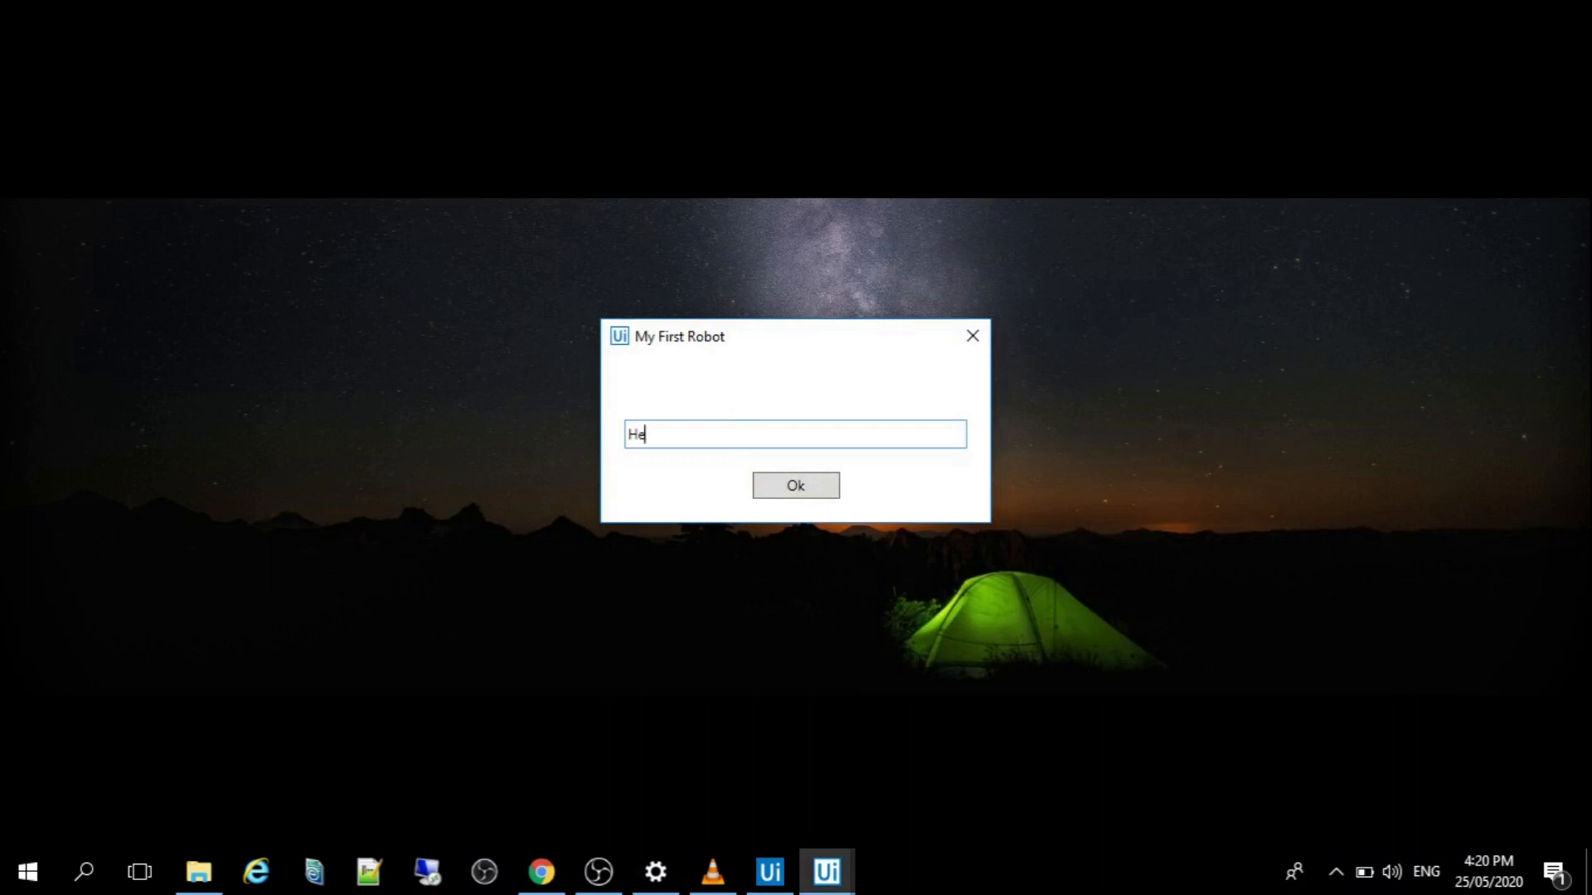
pyautogui.write('llo Wor')
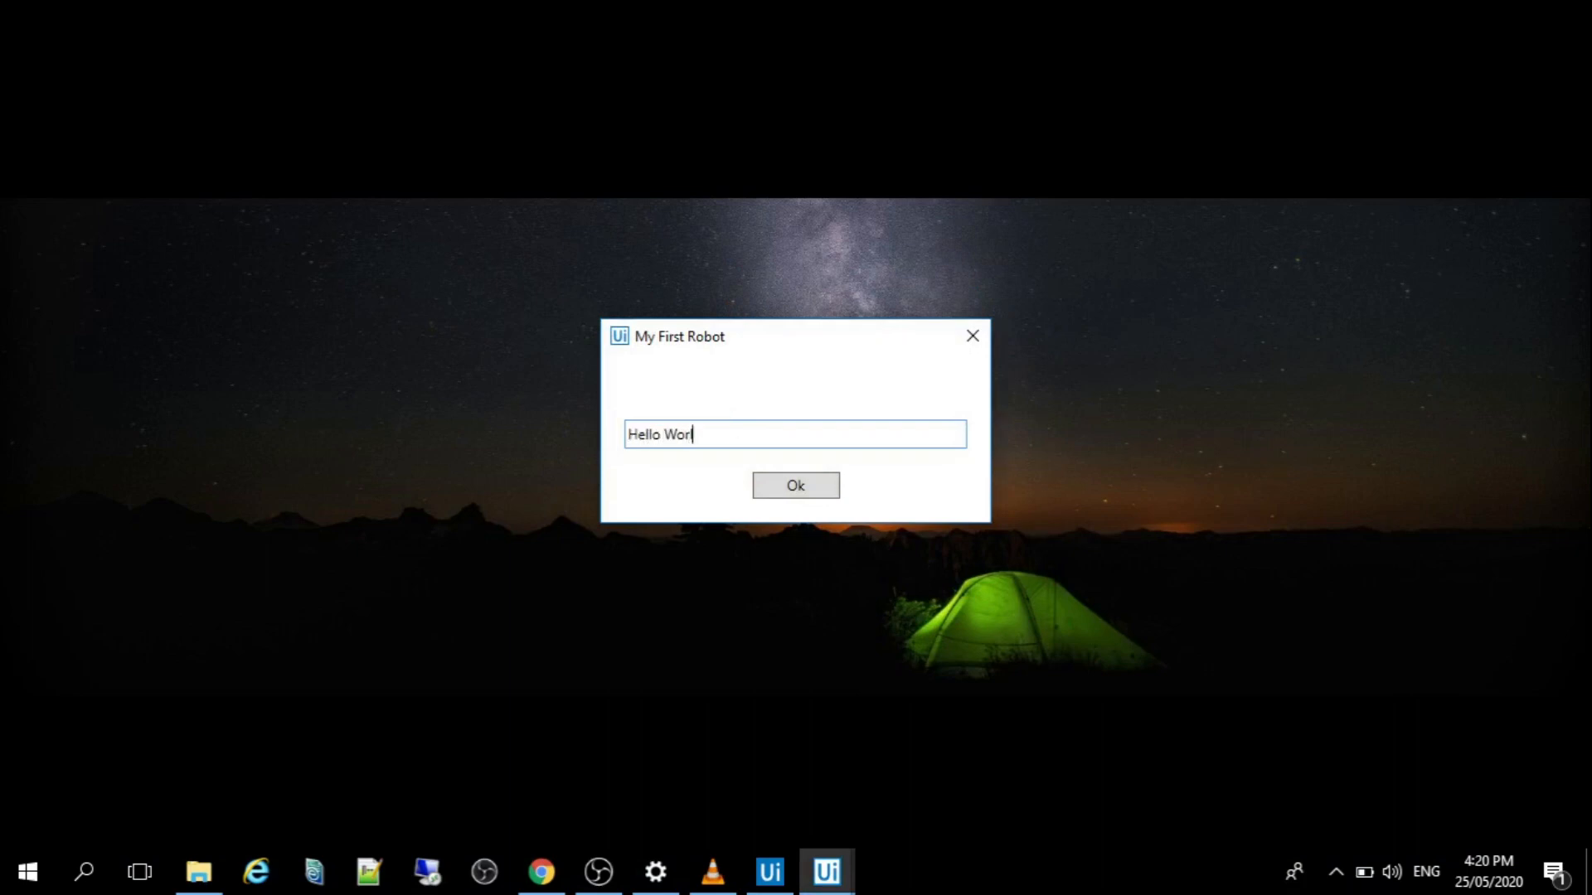
pyautogui.click(795, 485)
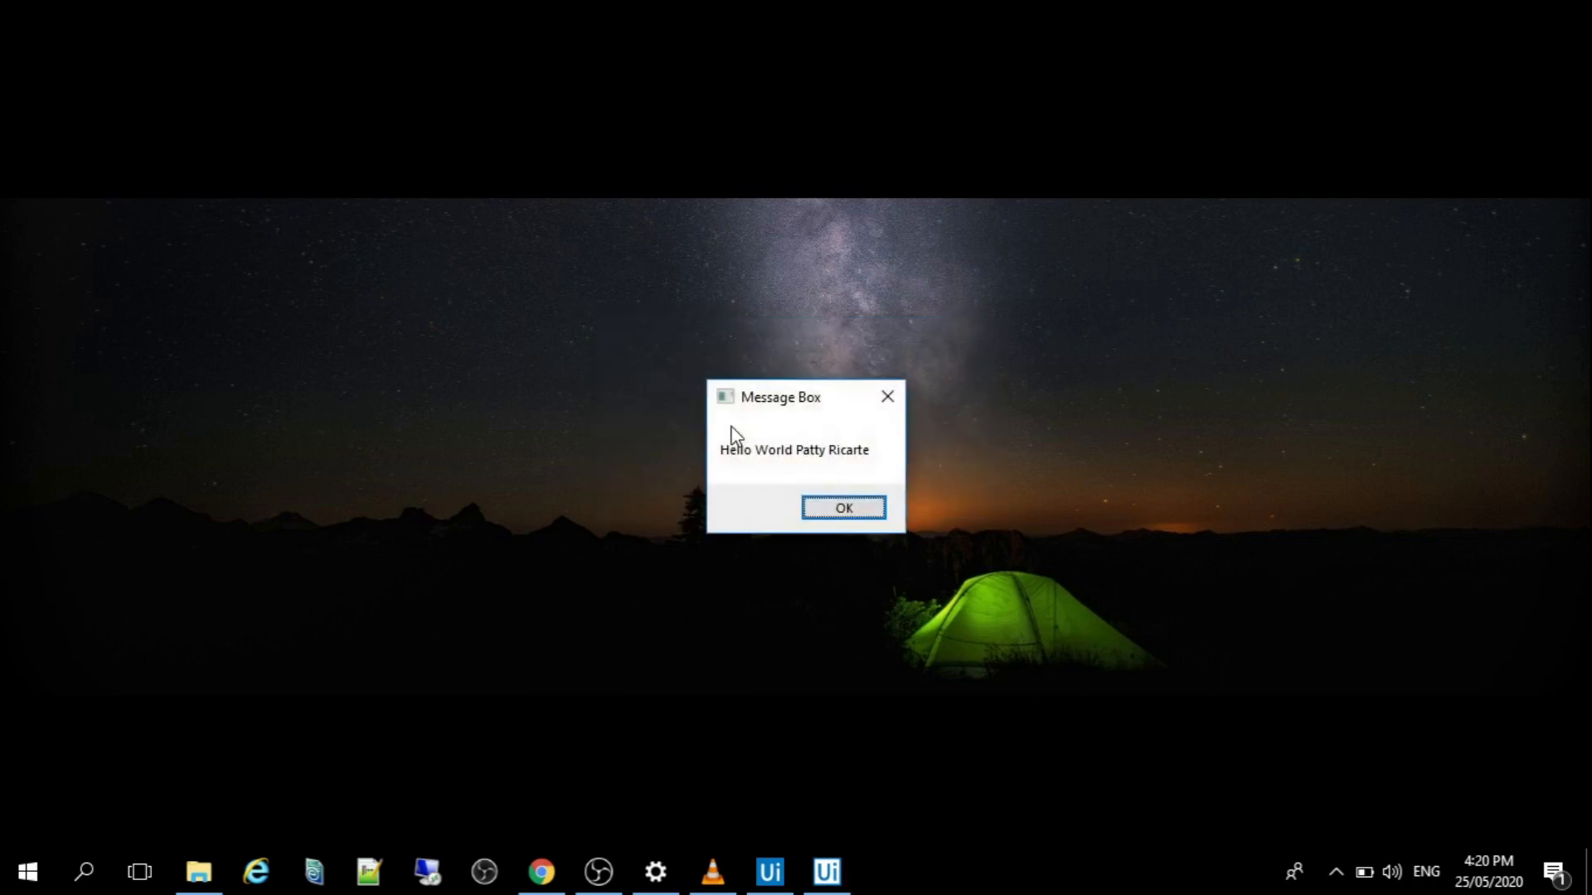
pyautogui.click(842, 508)
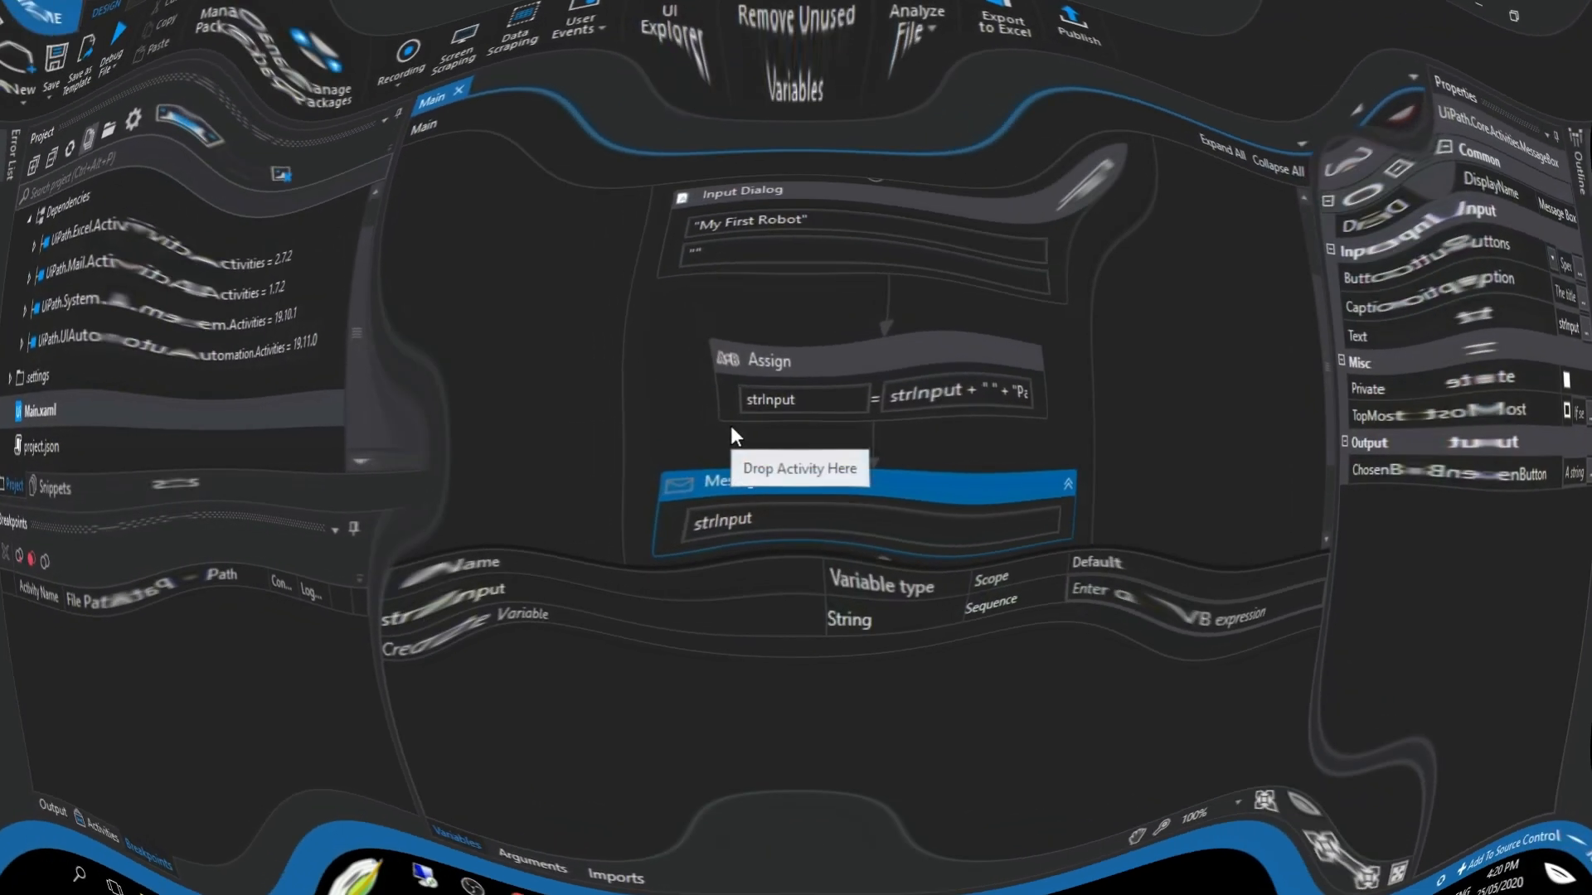